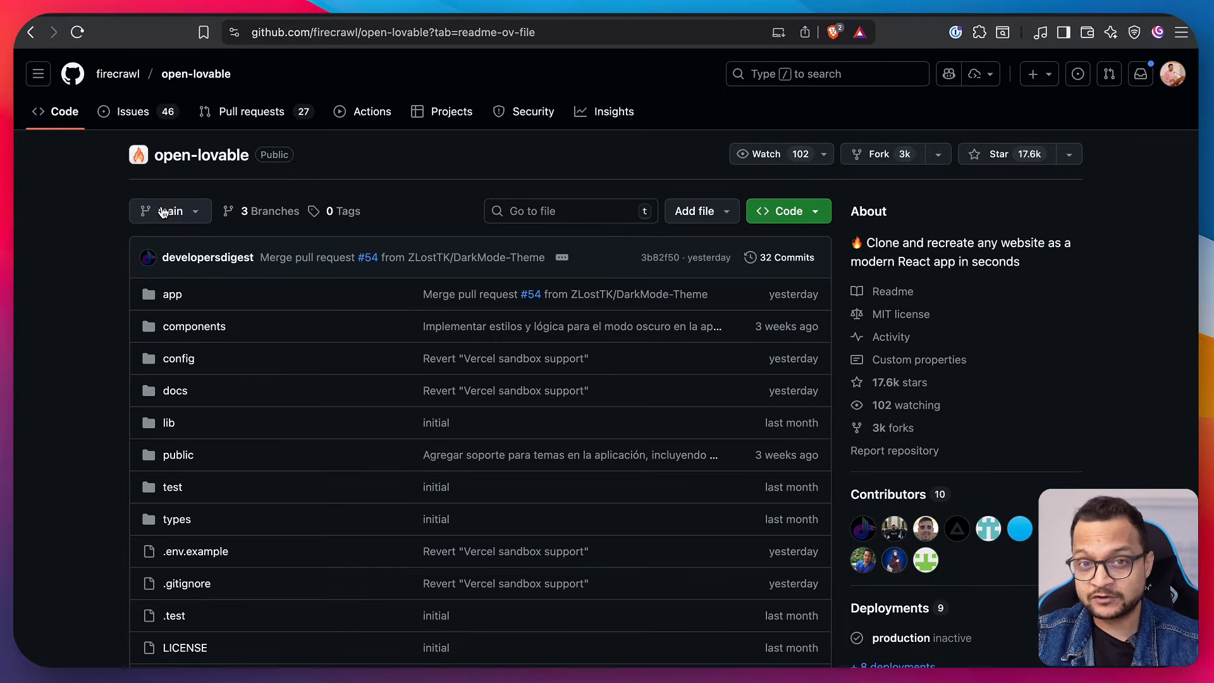
Scroll the open-lovable repository page down to the README Setup section with clone commands and API keys
scroll(down, 3)
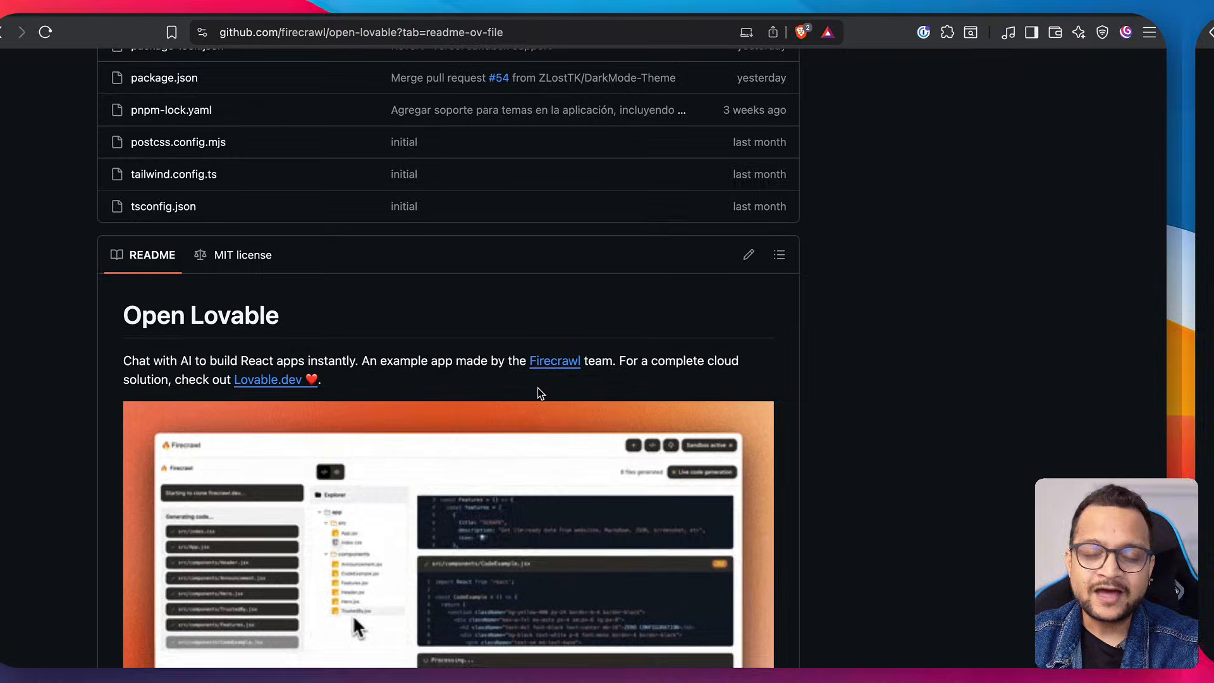
scroll(down, 3)
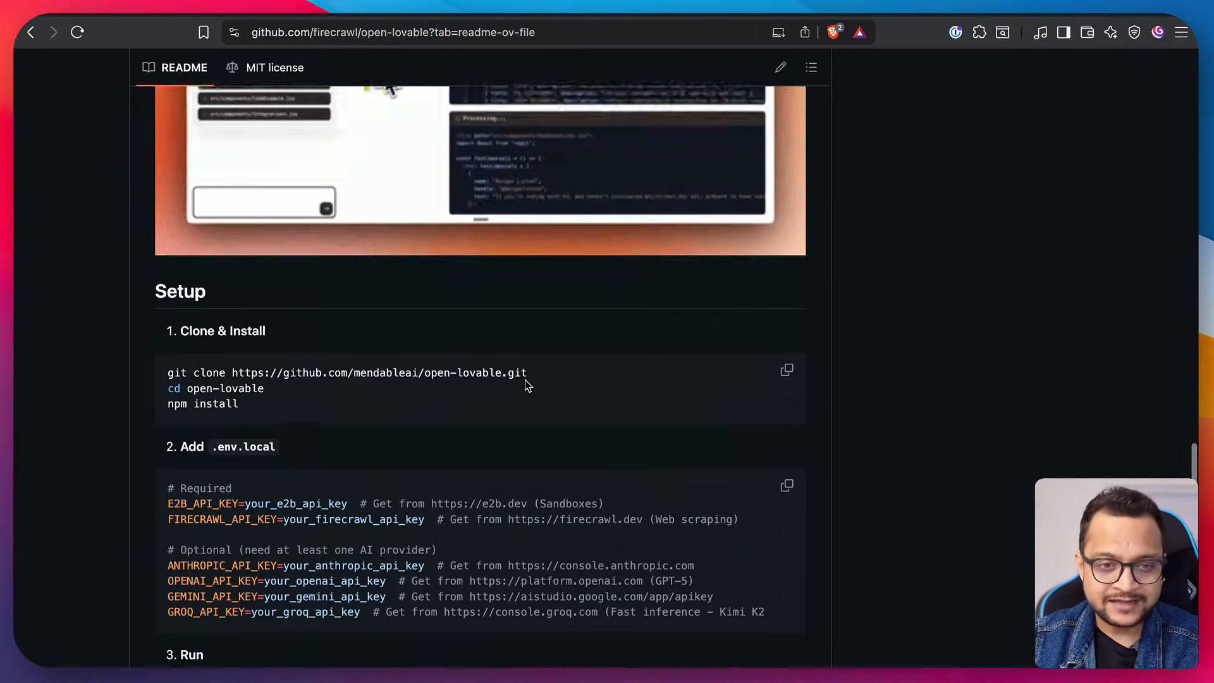
scroll(down, 3)
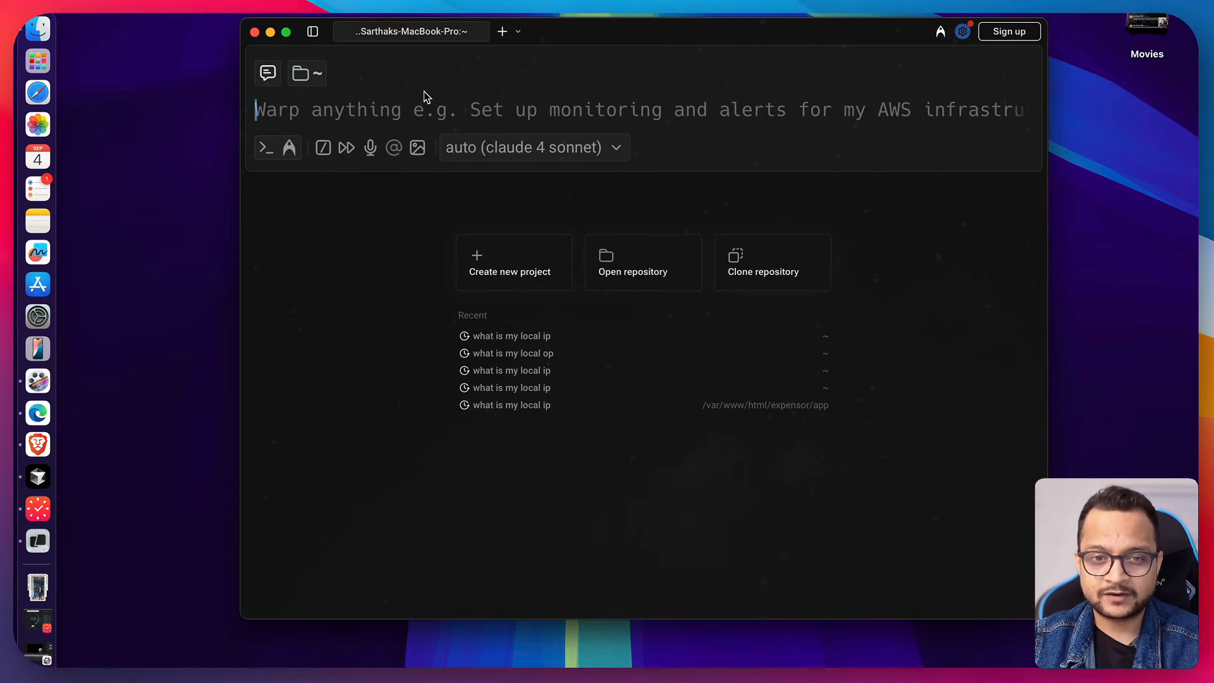
mouse_move(422, 109)
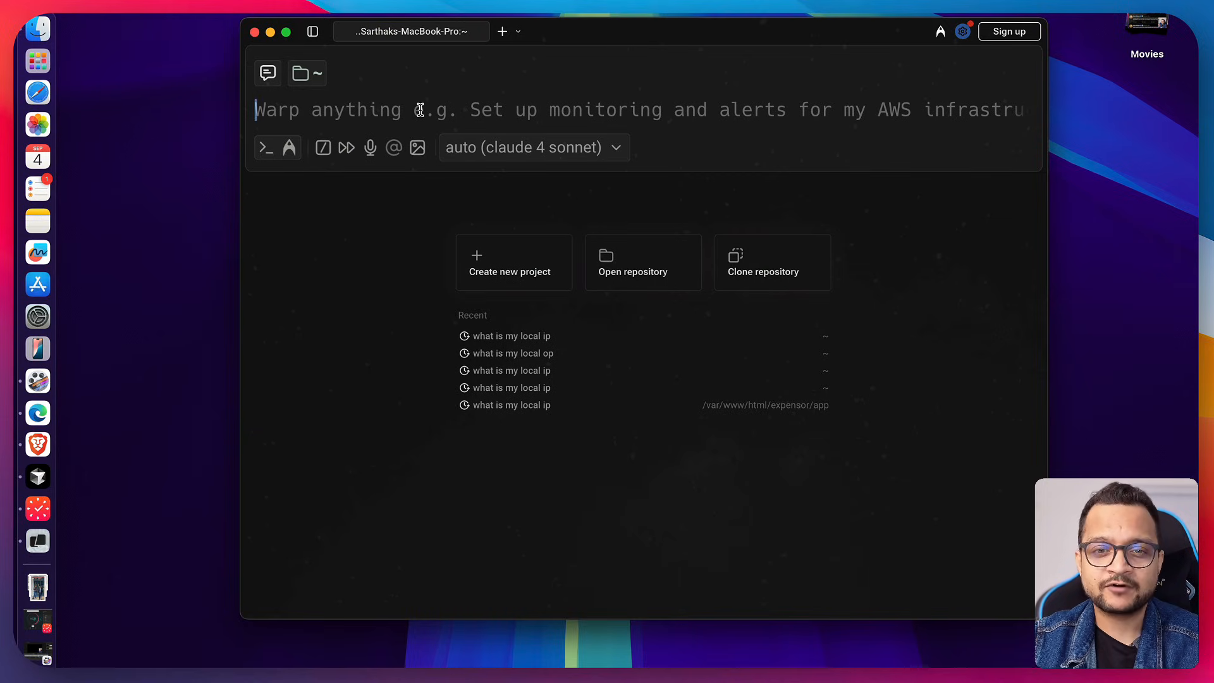
text(asdfadsf)
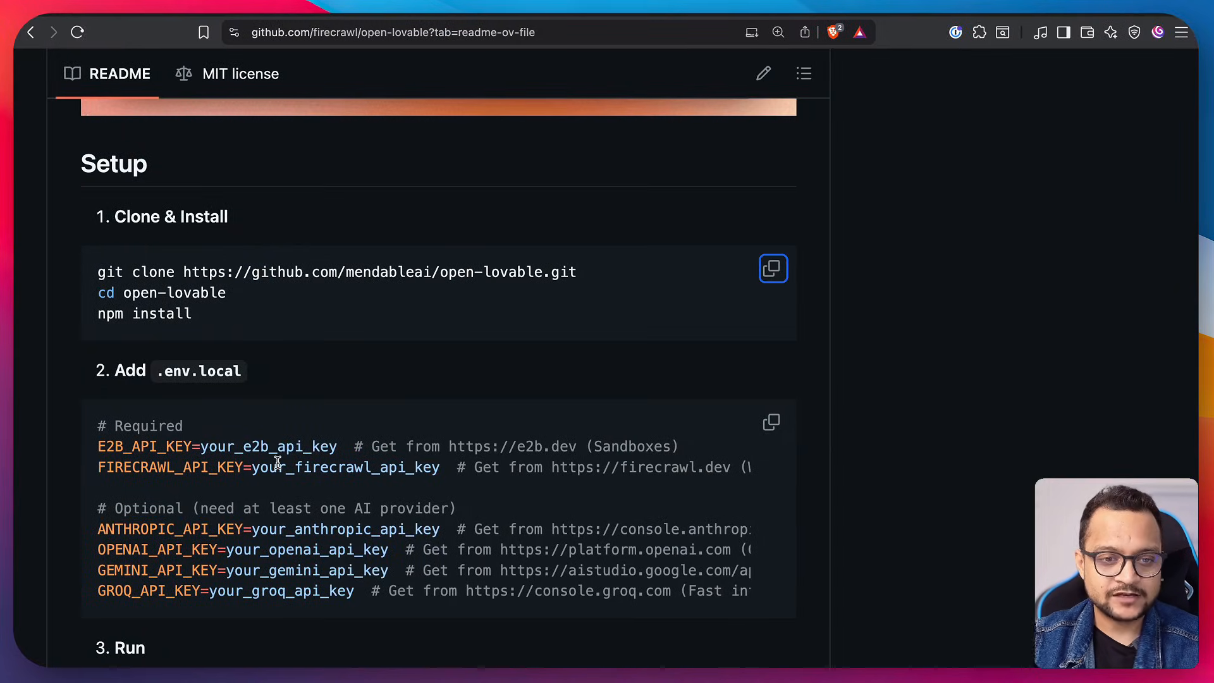
mouse_move(143, 397)
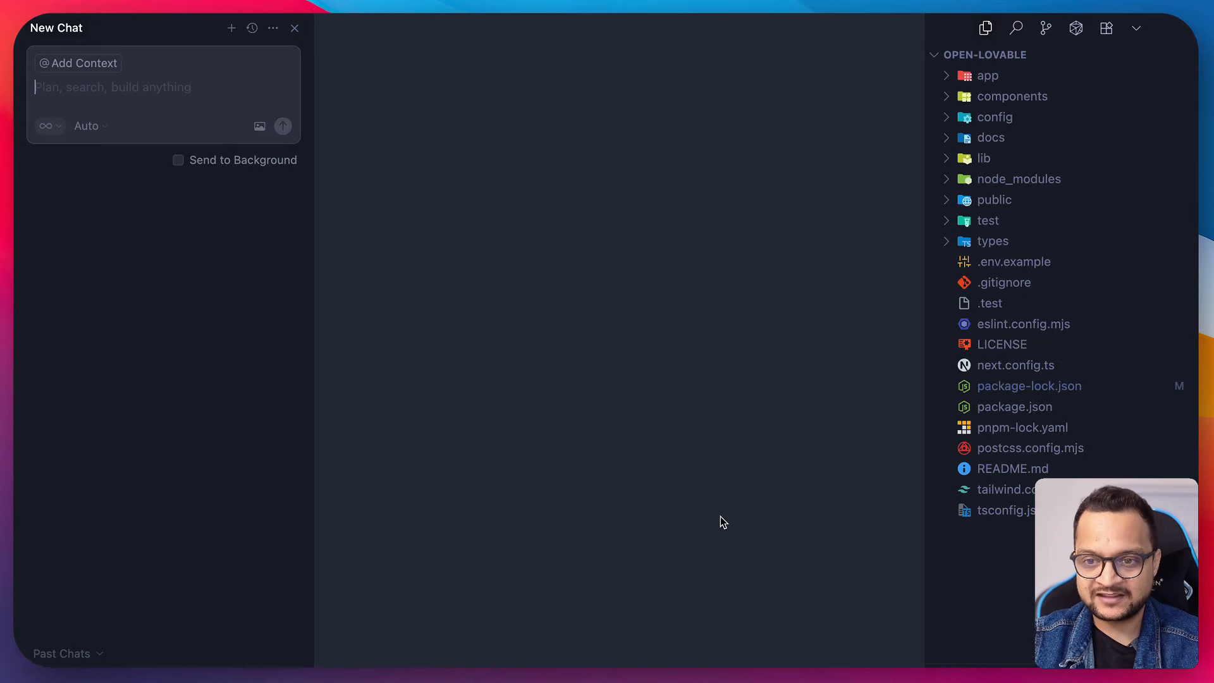
mouse_move(785, 513)
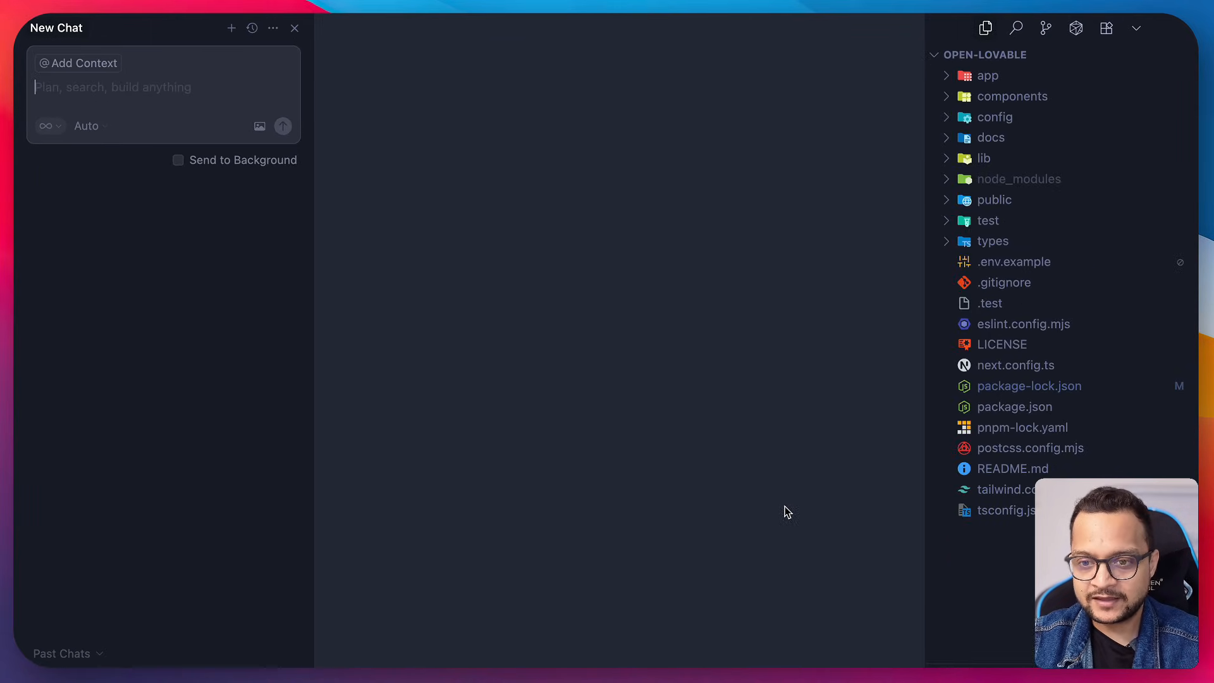
Open the example environment file and follow its e2b.dev link to get an API key
click(1013, 260)
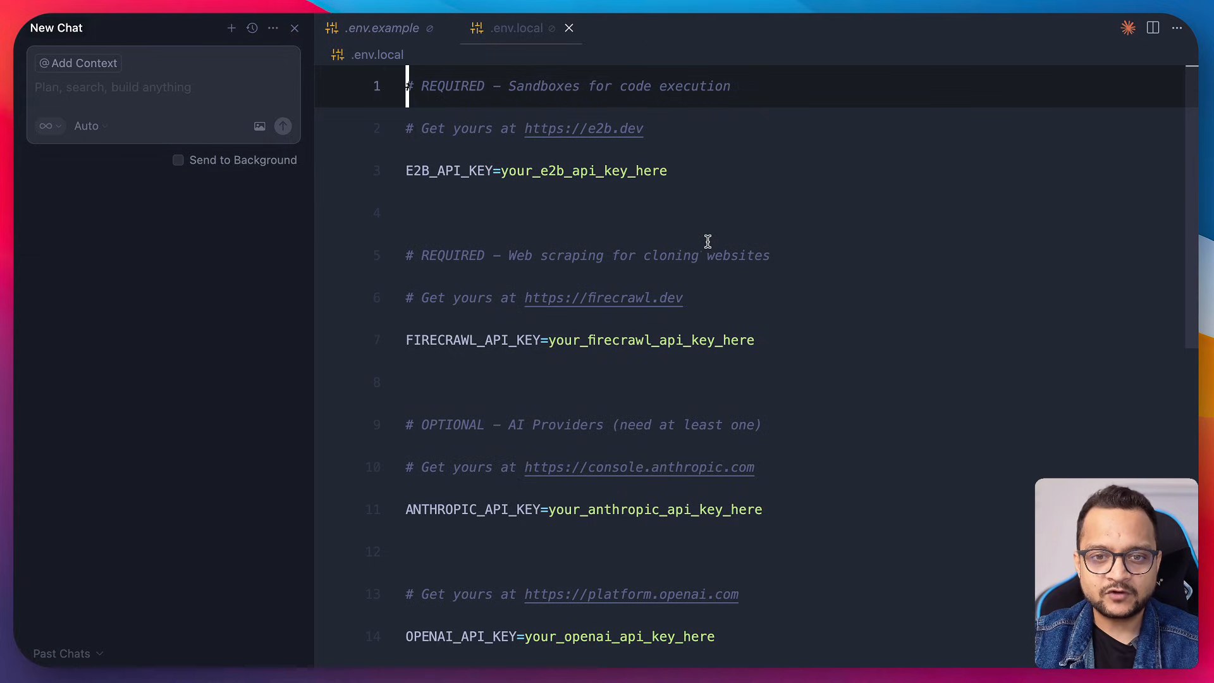
mouse_move(479, 159)
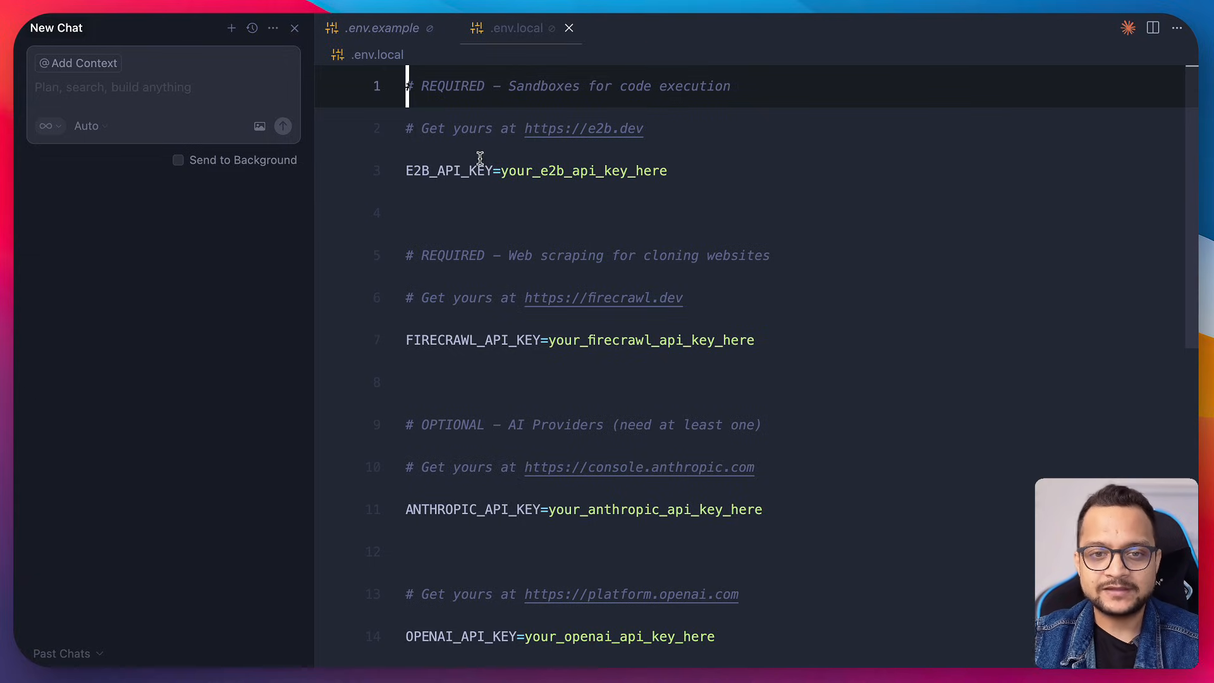
click(582, 129)
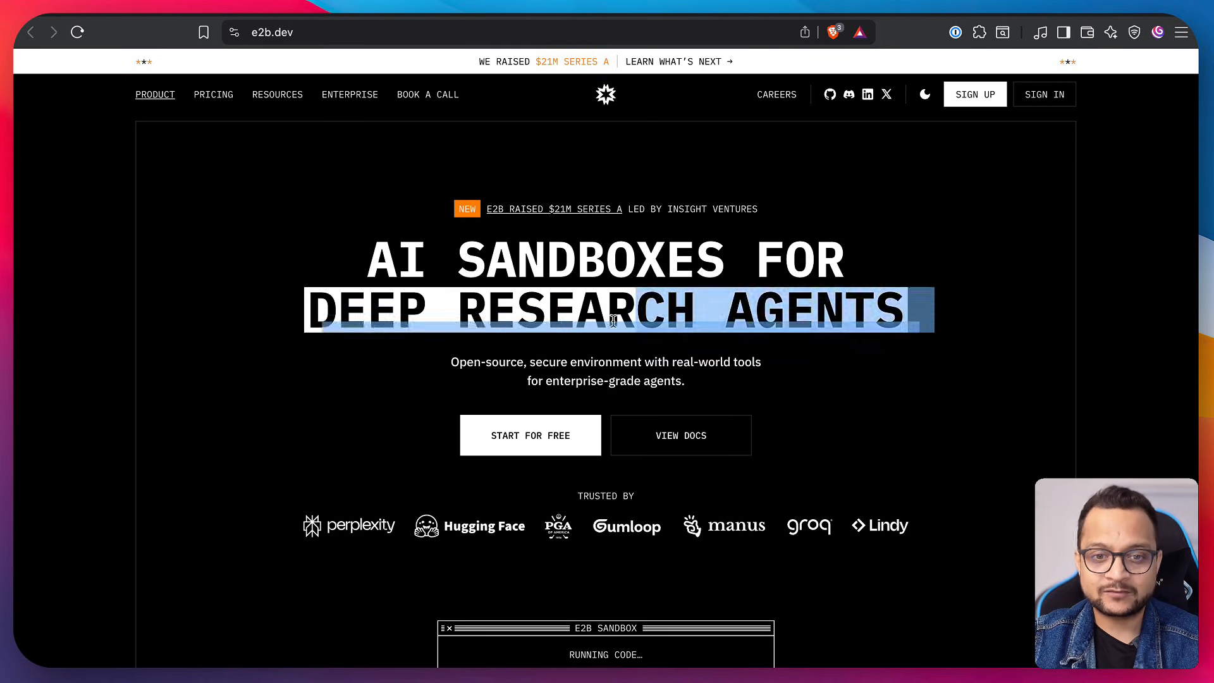
Sign in to the E2B dashboard and create a new team API key
click(891, 385)
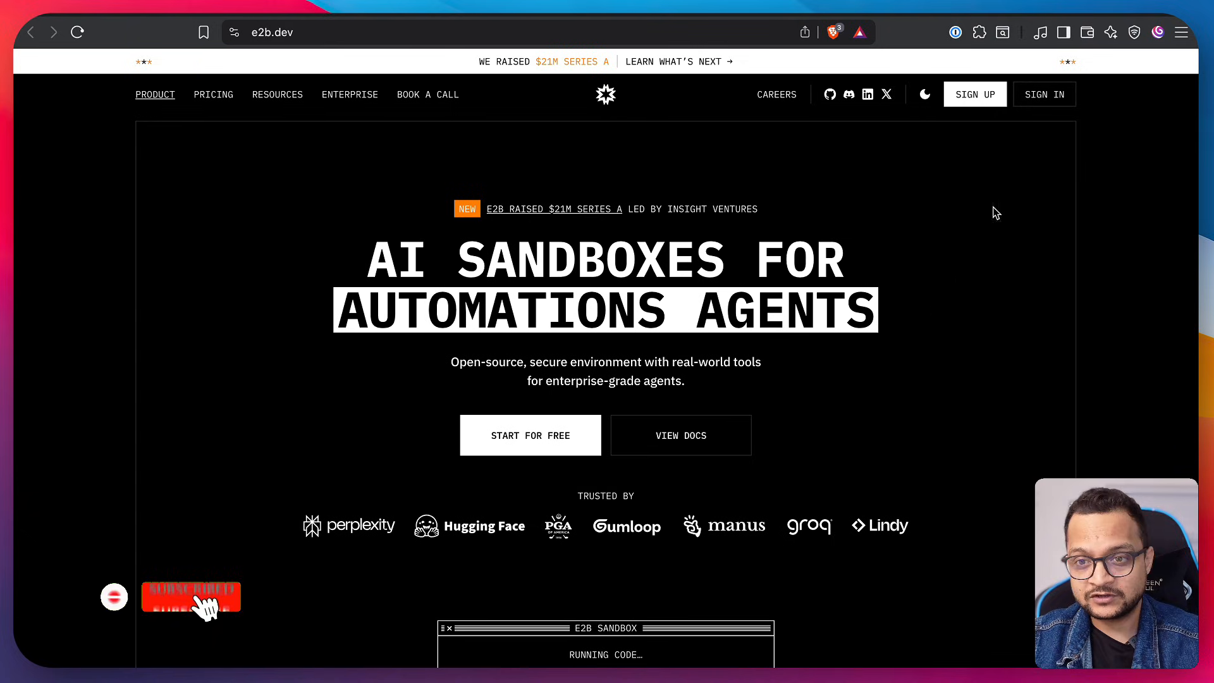
click(530, 434)
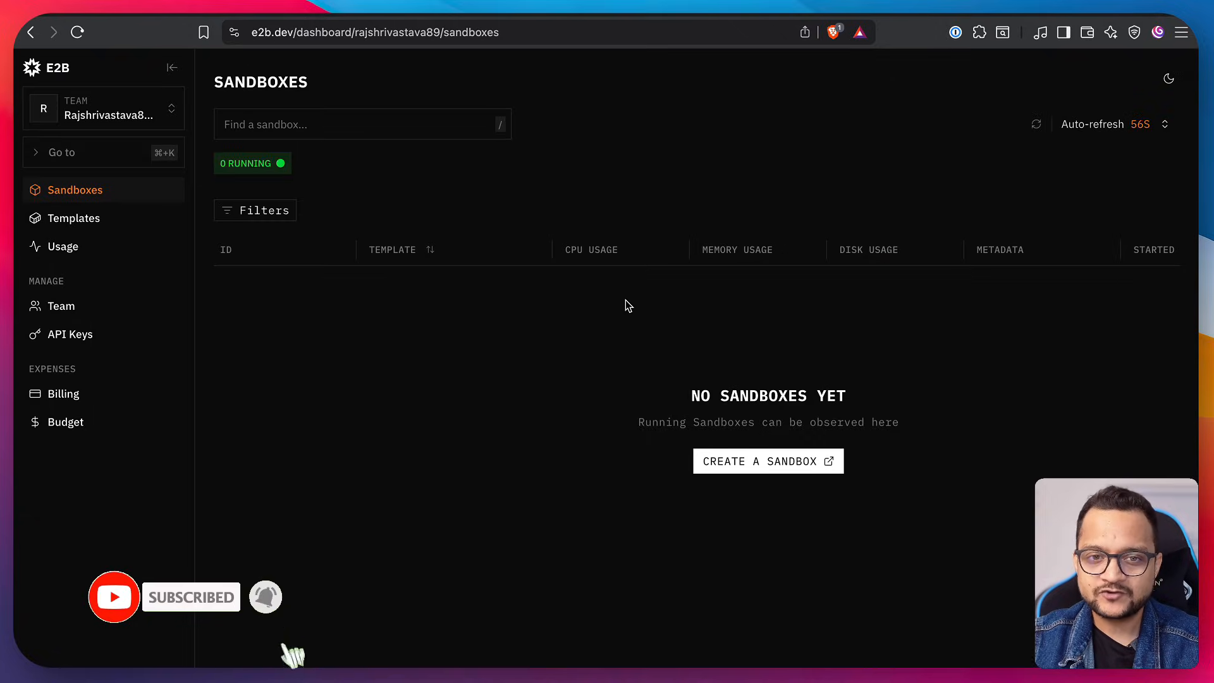
click(70, 334)
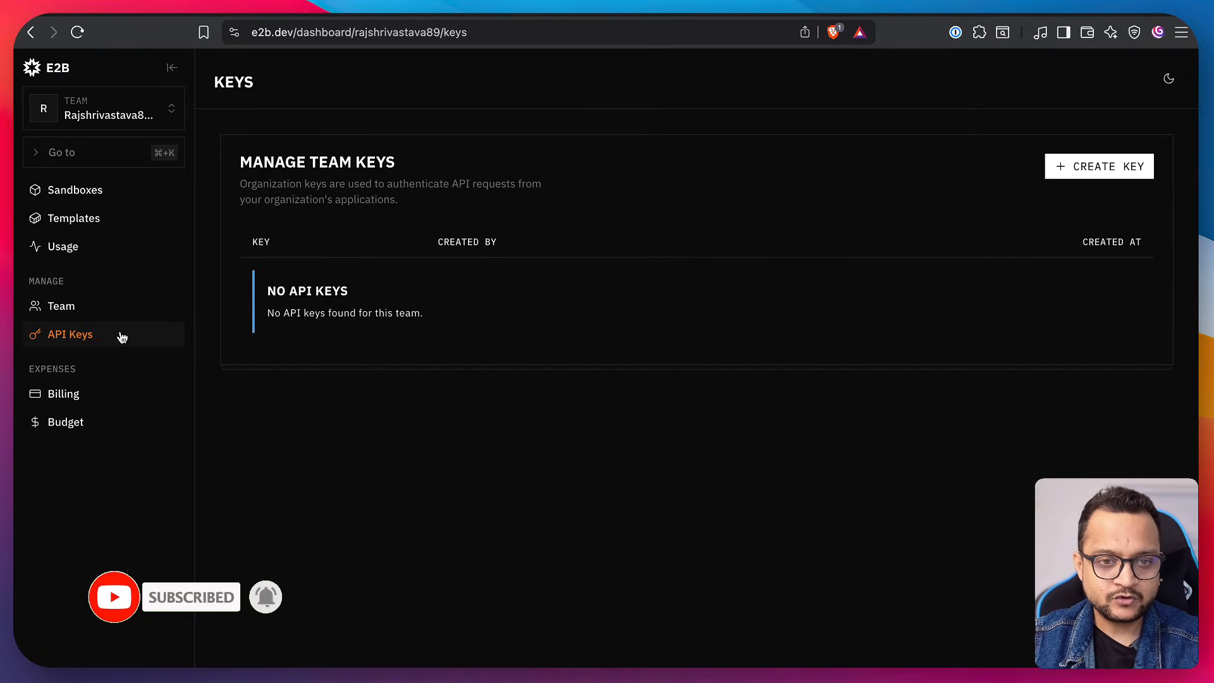
click(1099, 165)
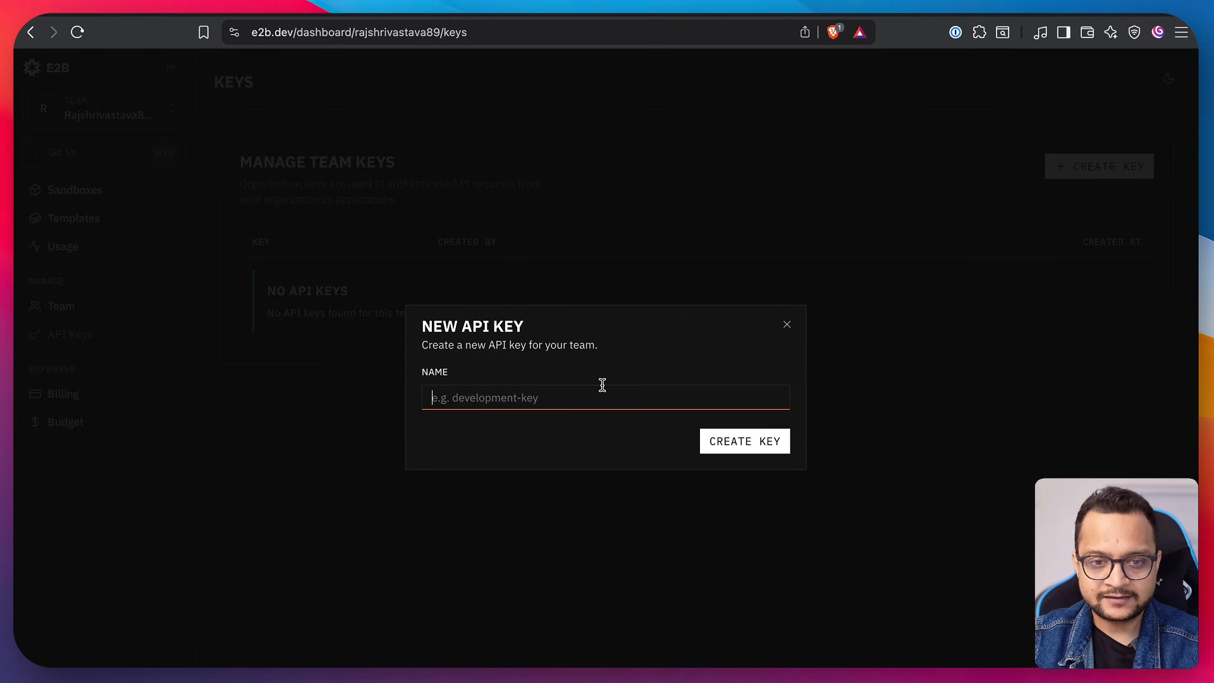
click(743, 440)
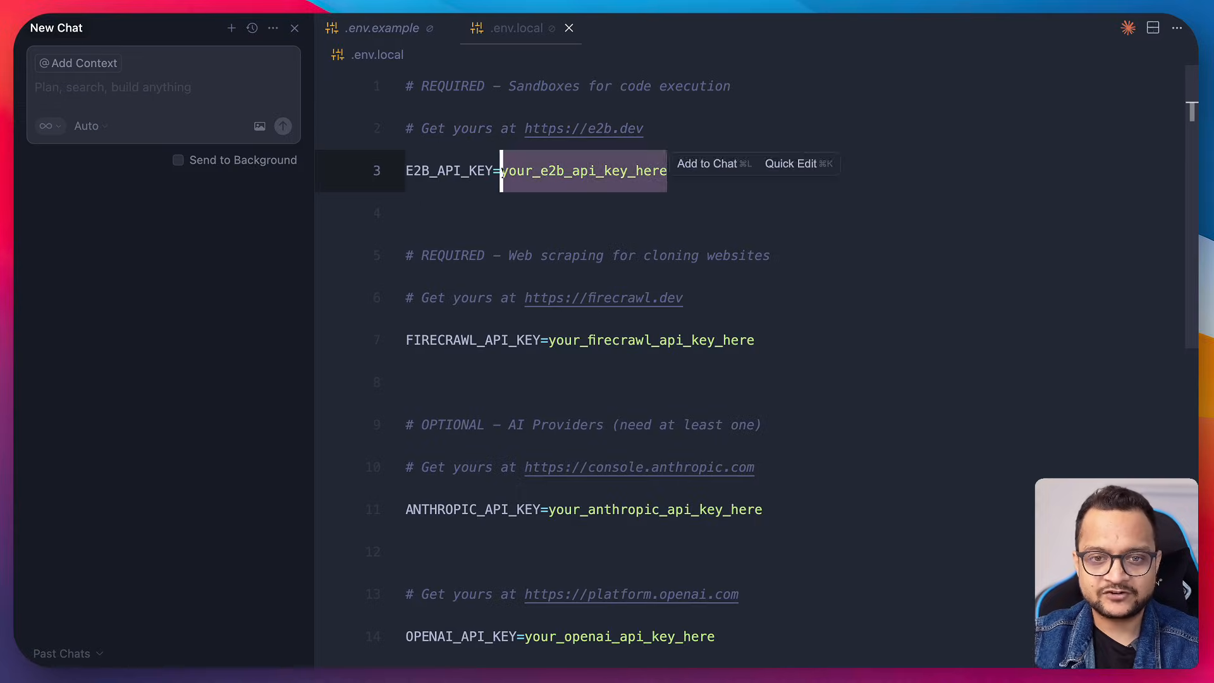
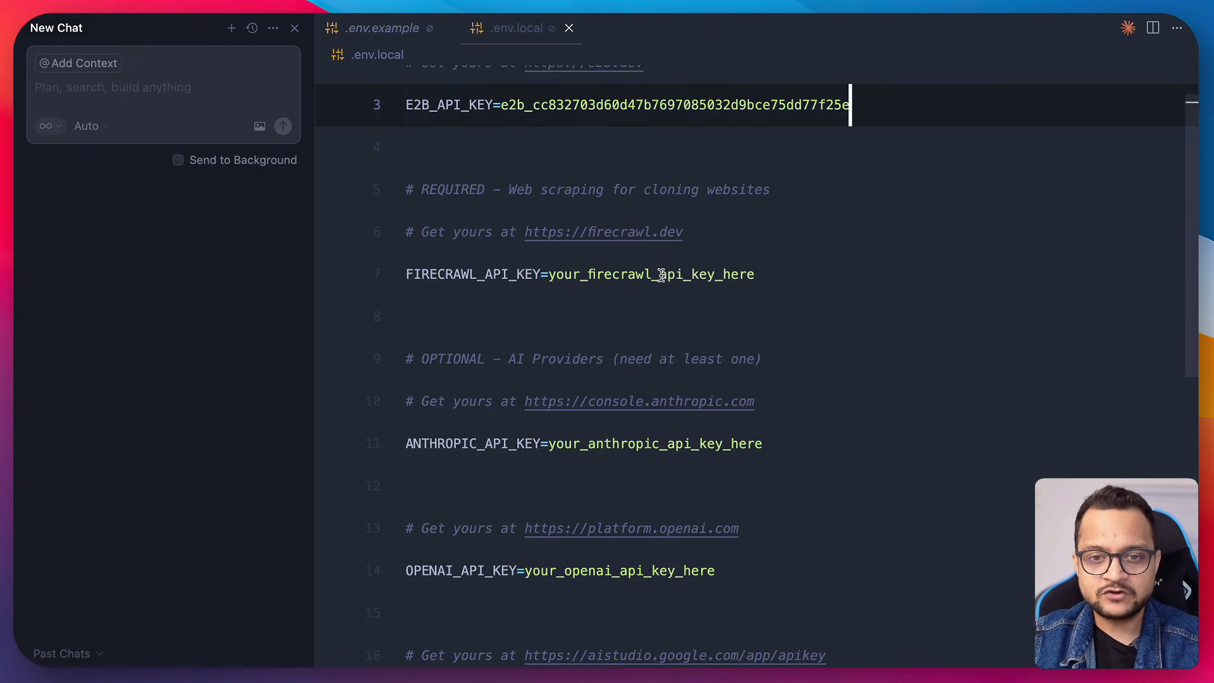
Put the E2B key into the E2B_API_KEY line of .env.local, then head to the Firecrawl site
click(603, 231)
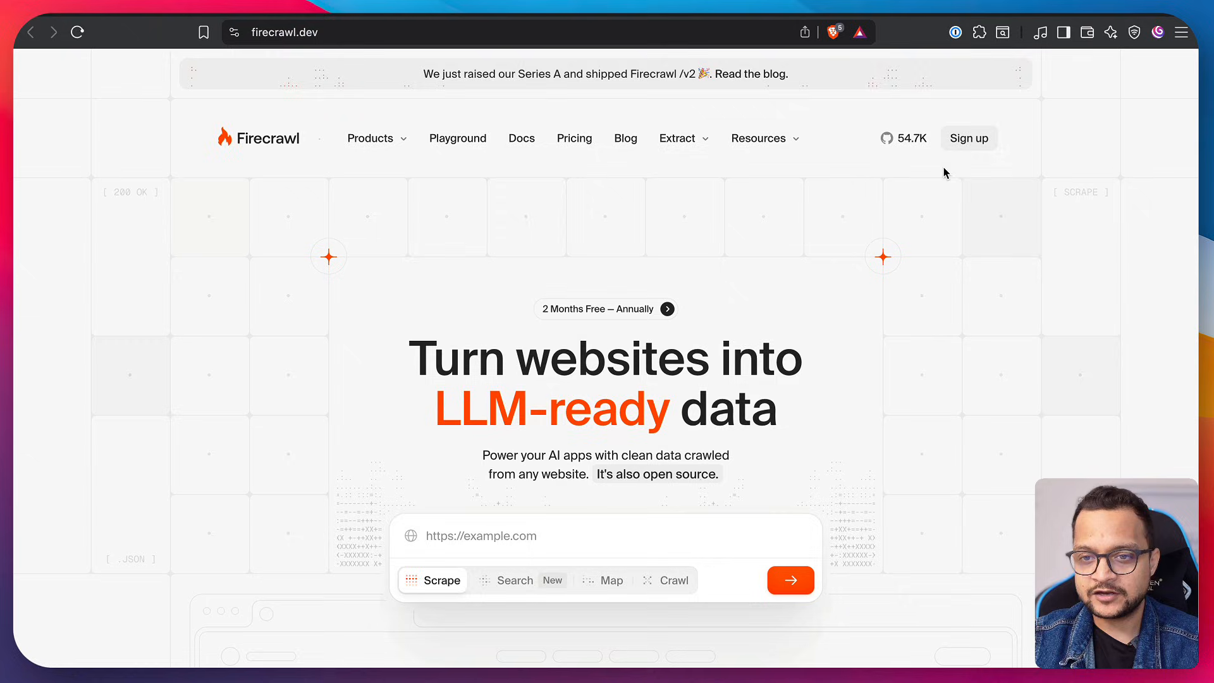
Sign in to the Firecrawl account and copy its API key from the dashboard
click(968, 138)
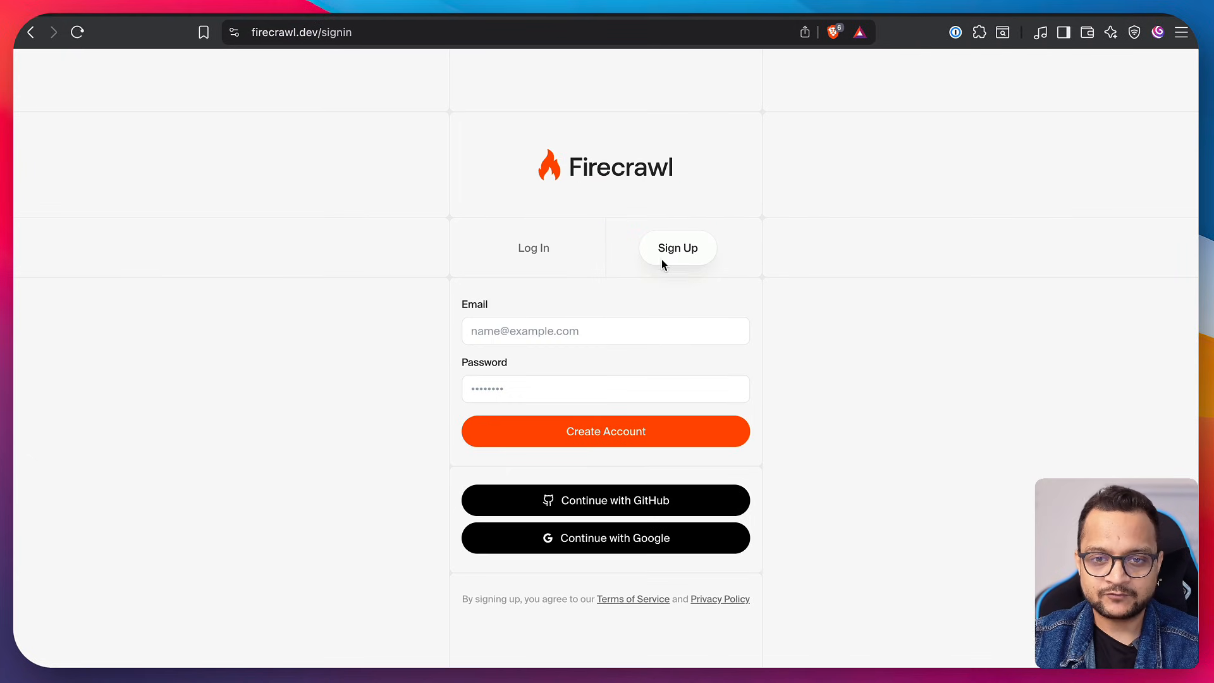
click(605, 431)
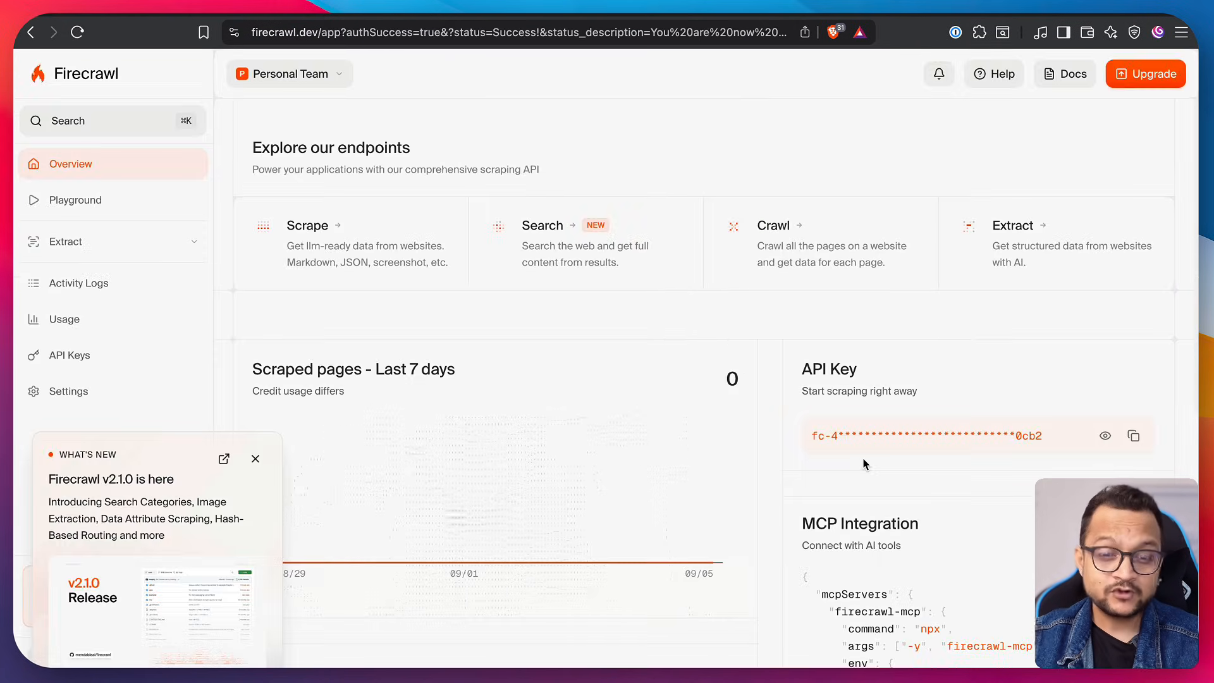
click(1134, 435)
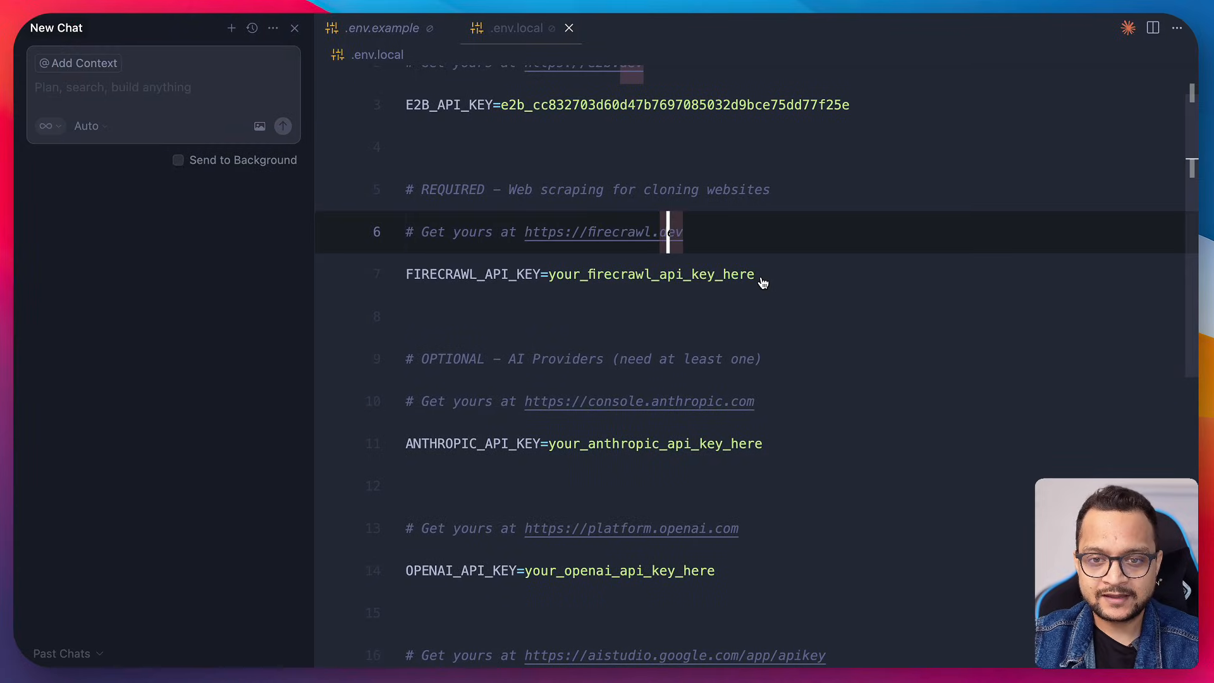
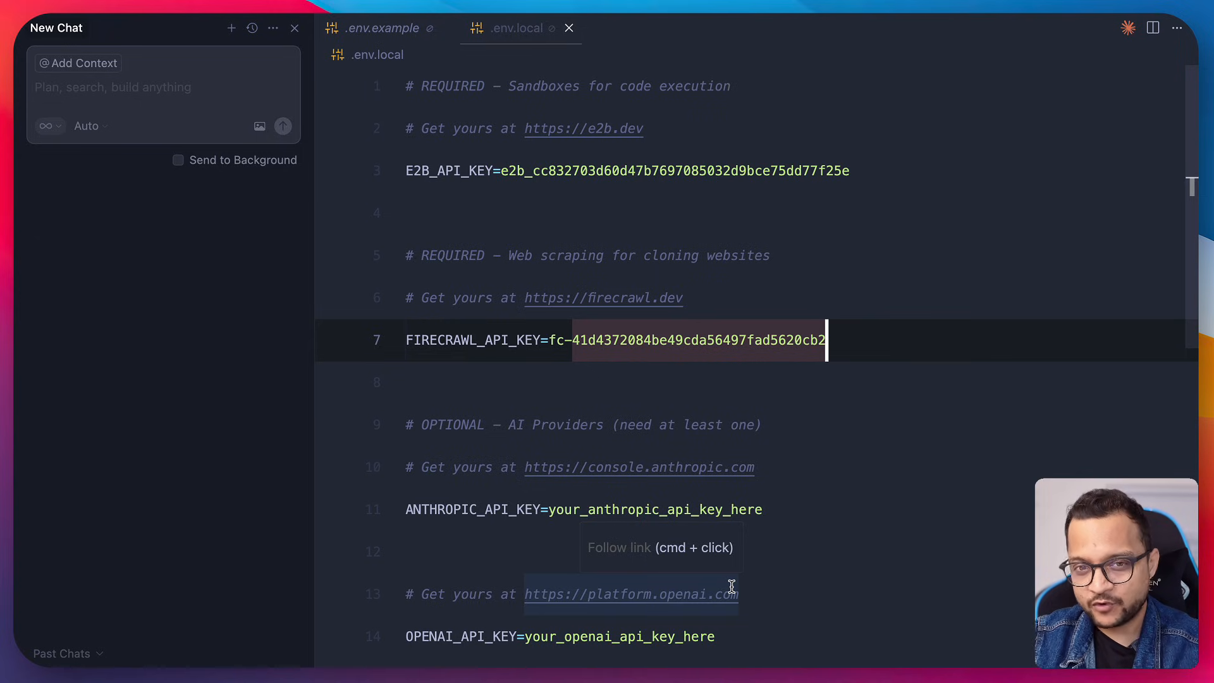
Fill the FIRECRAWL_API_KEY line with the Firecrawl key and follow the console.groq.com link
scroll(down, 3)
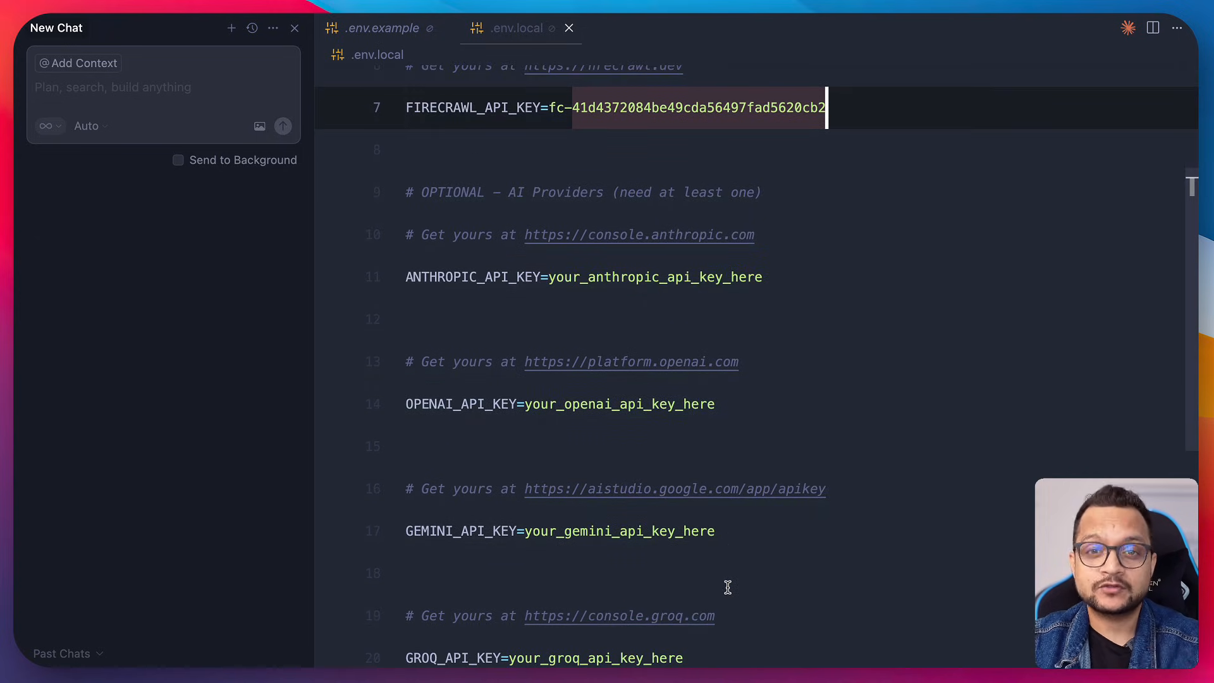
mouse_move(506, 354)
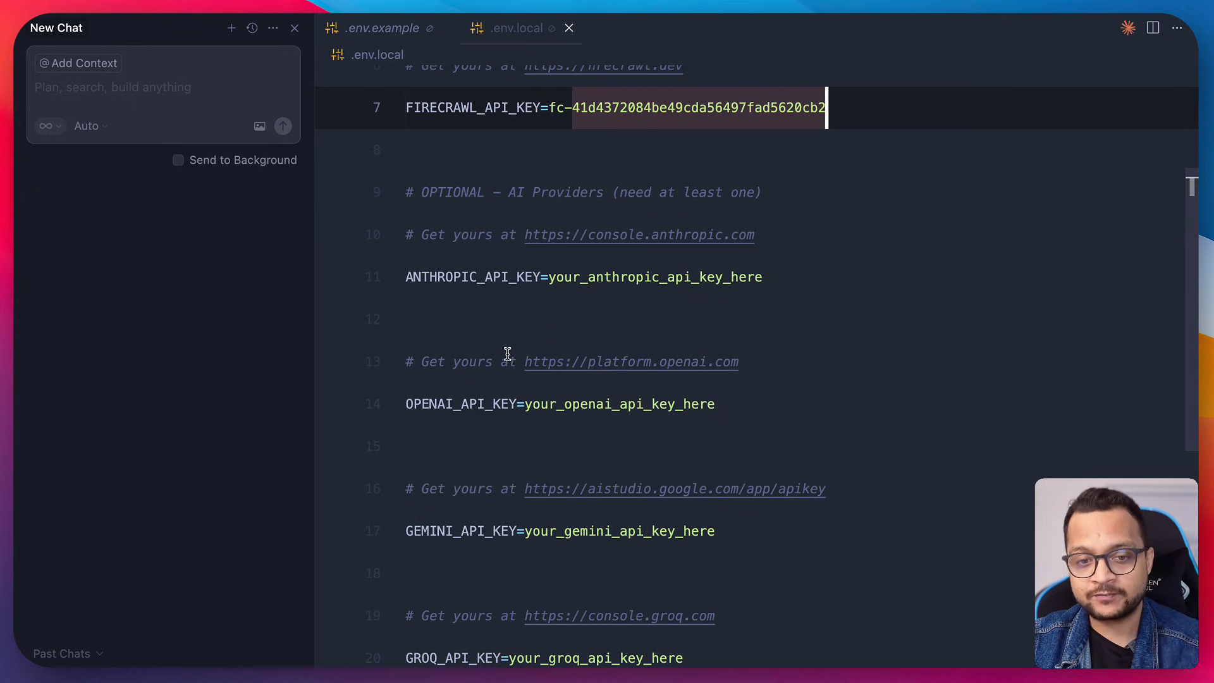
scroll(down, 3)
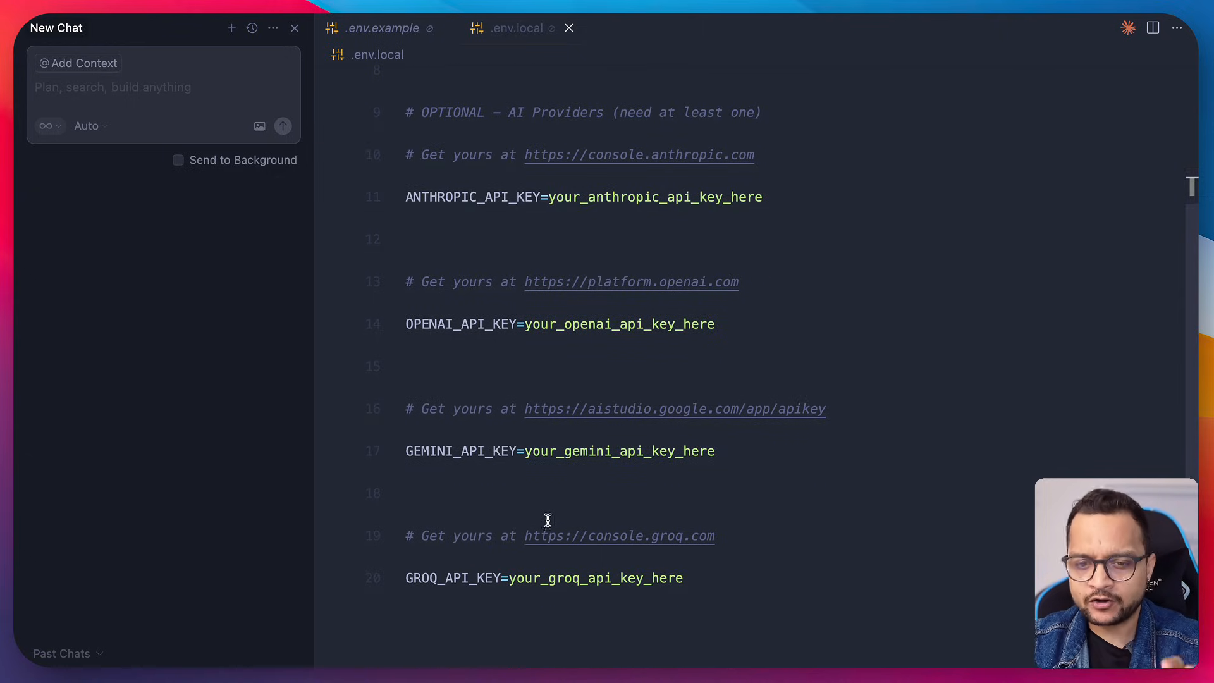
mouse_move(544, 505)
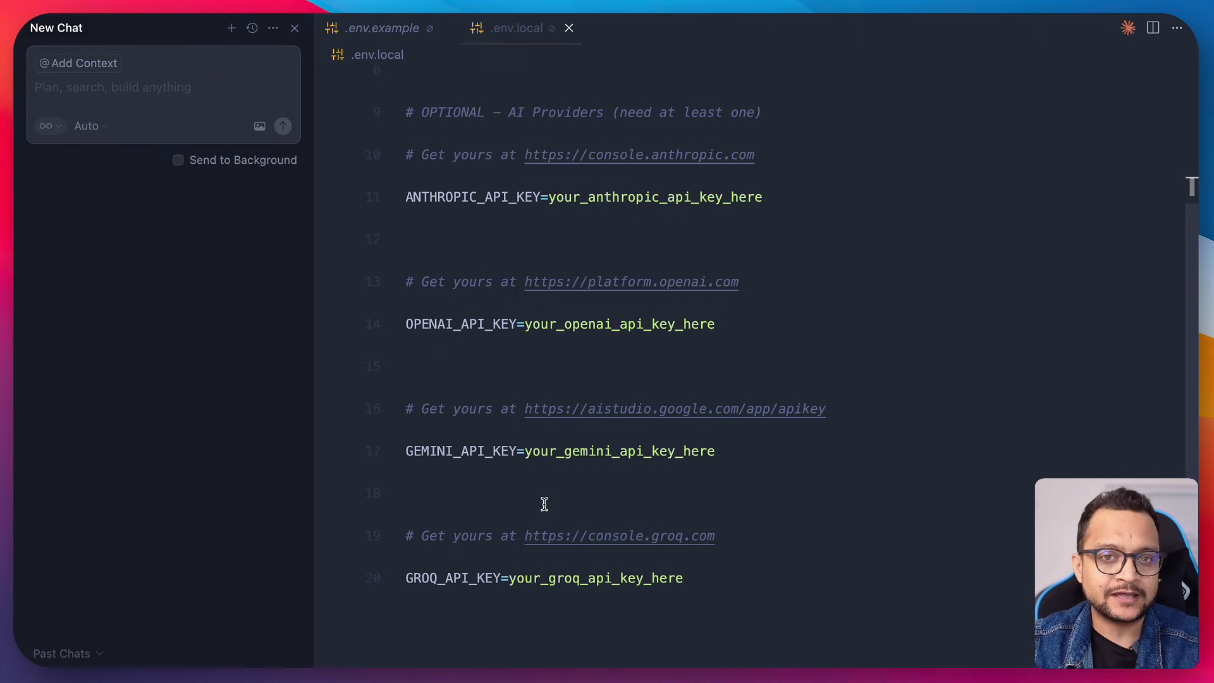
mouse_move(612, 543)
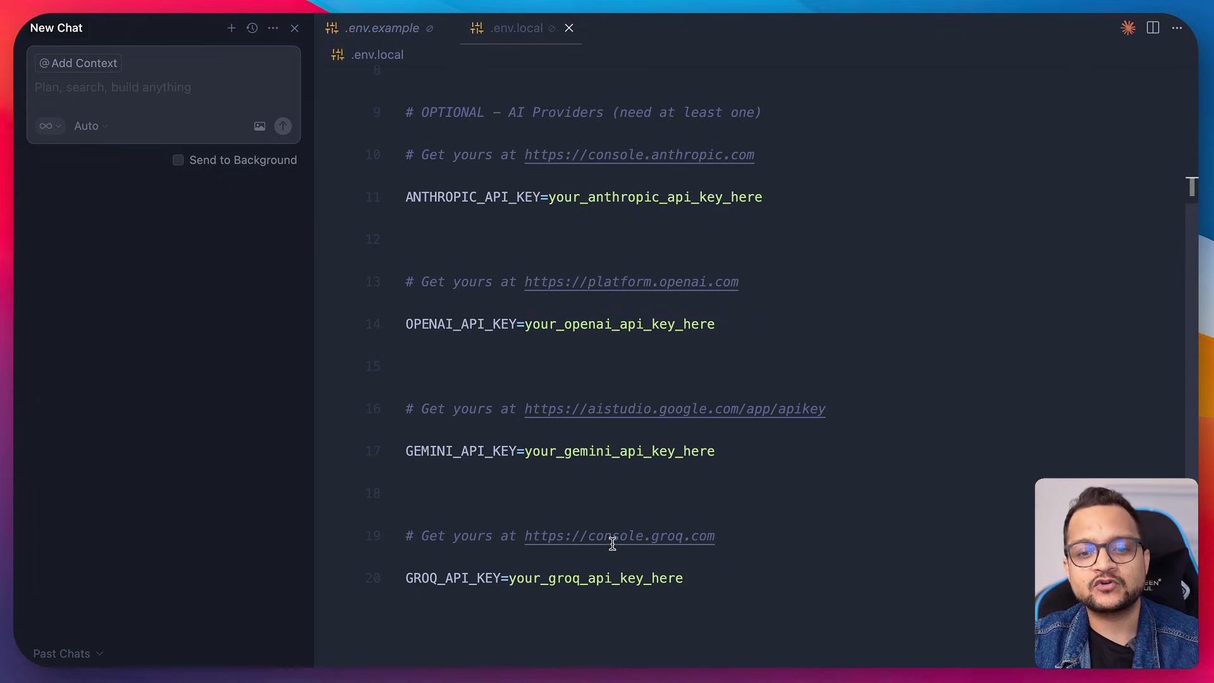
click(619, 537)
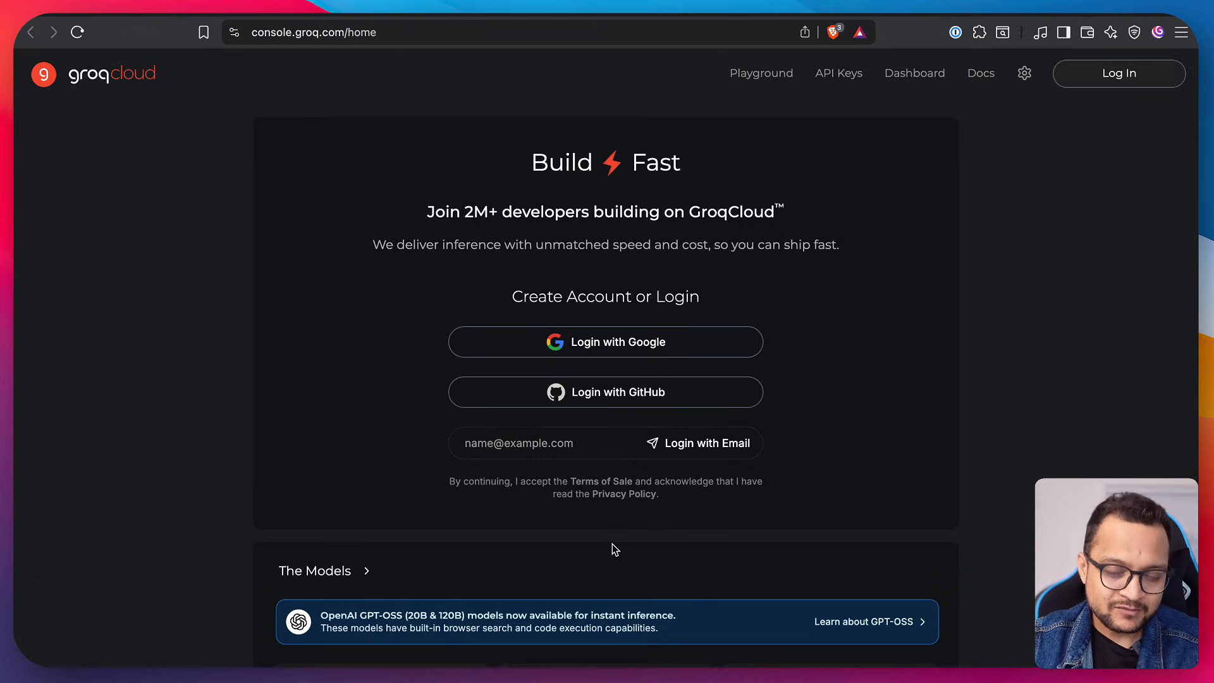
mouse_move(612, 410)
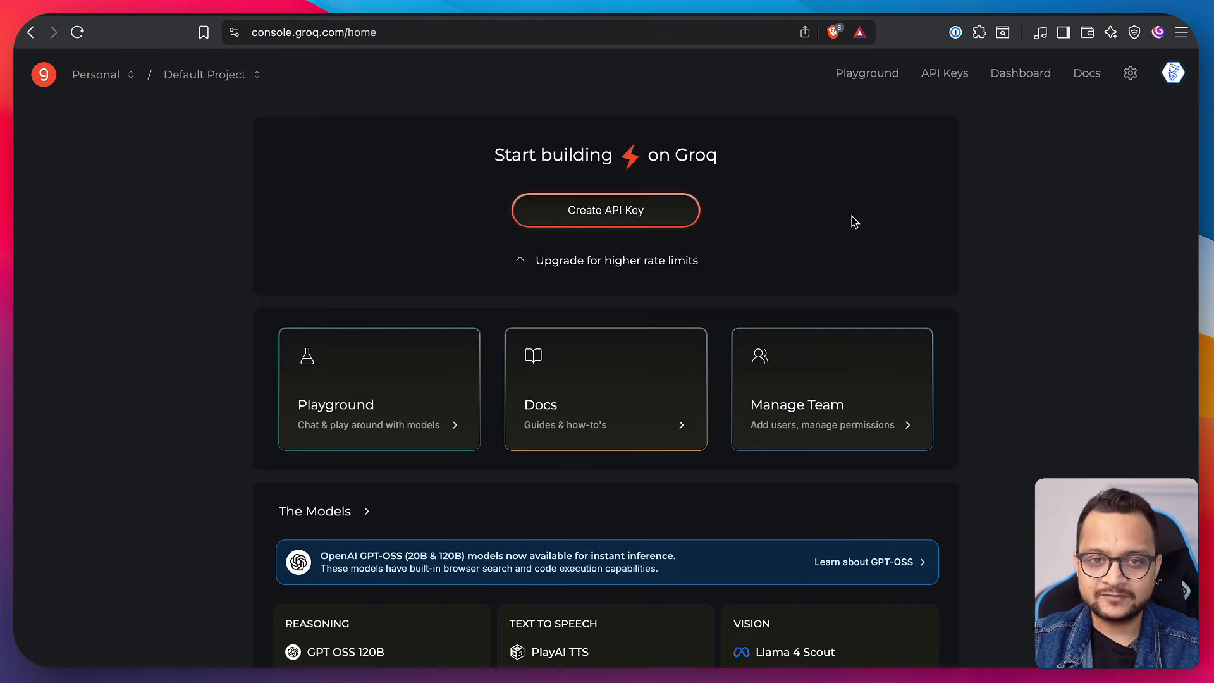
Generate a new GroqCloud API key for the default project
click(606, 210)
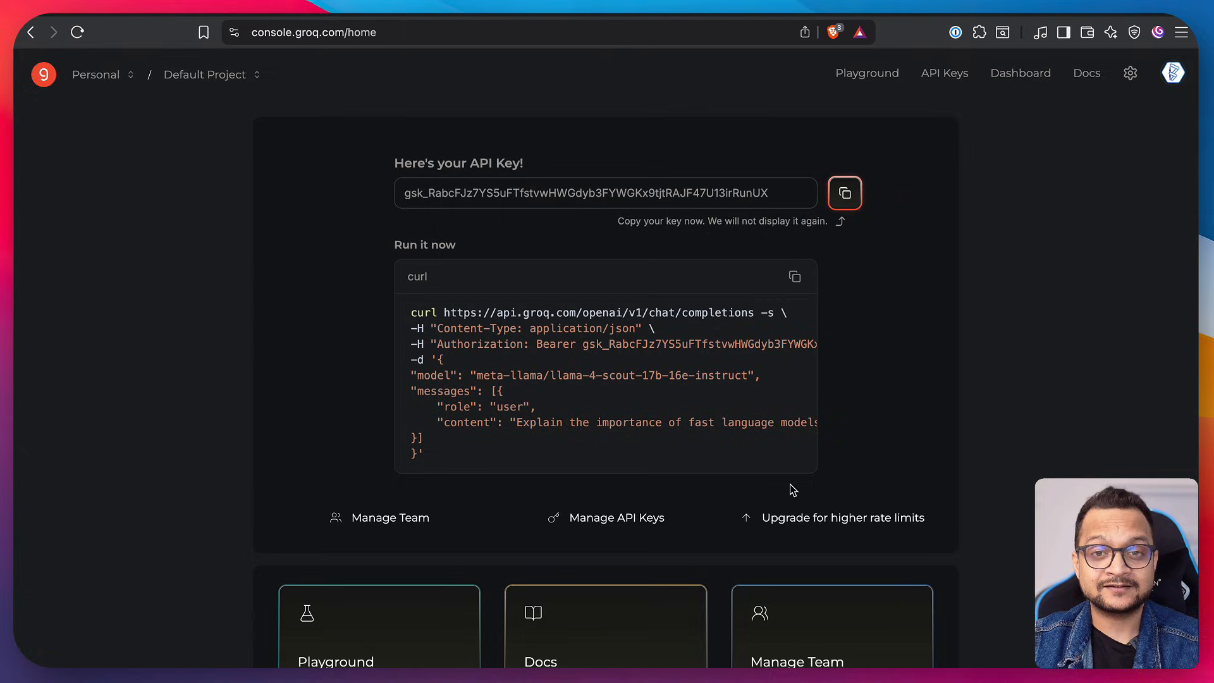
mouse_move(937, 377)
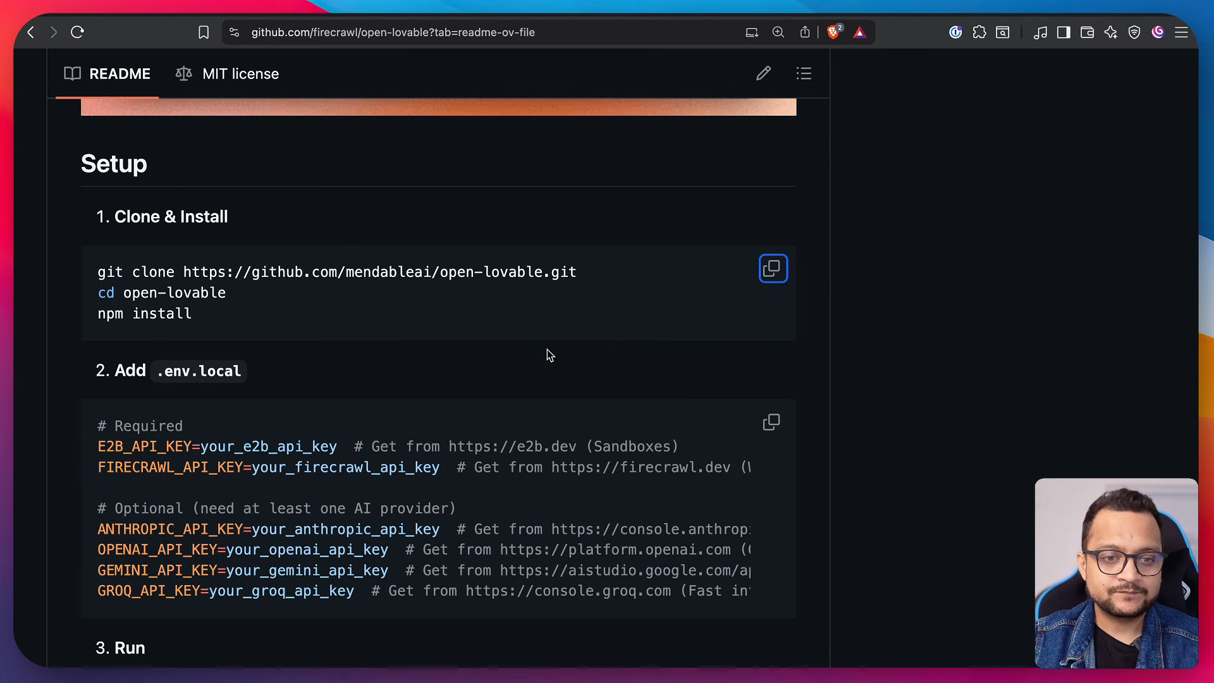
scroll(down, 3)
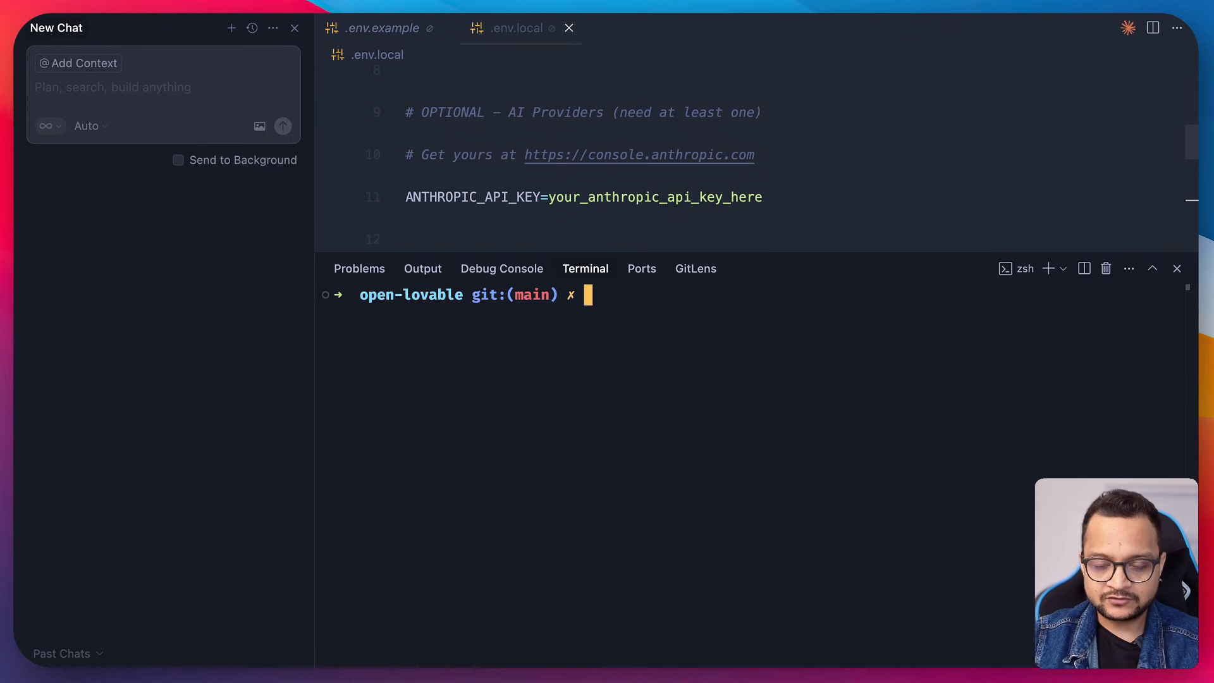
Run npm run dev in the project terminal to start the Open Lovable dev server
text(npm run dev)
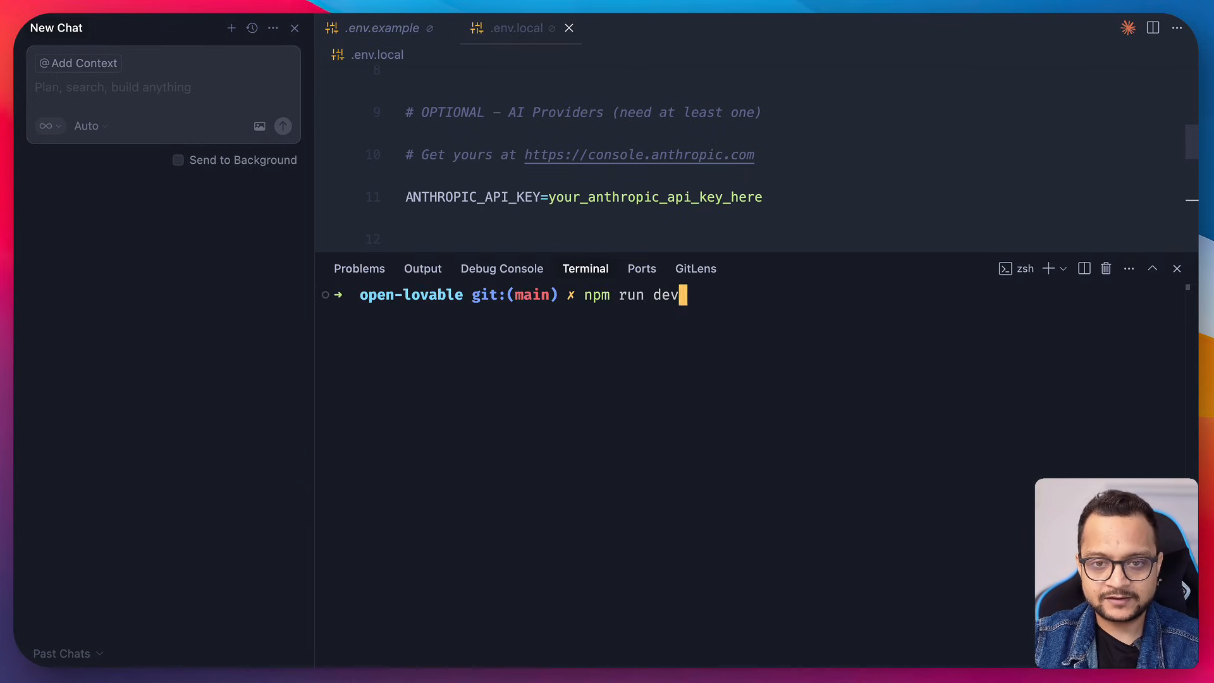
key(Return)
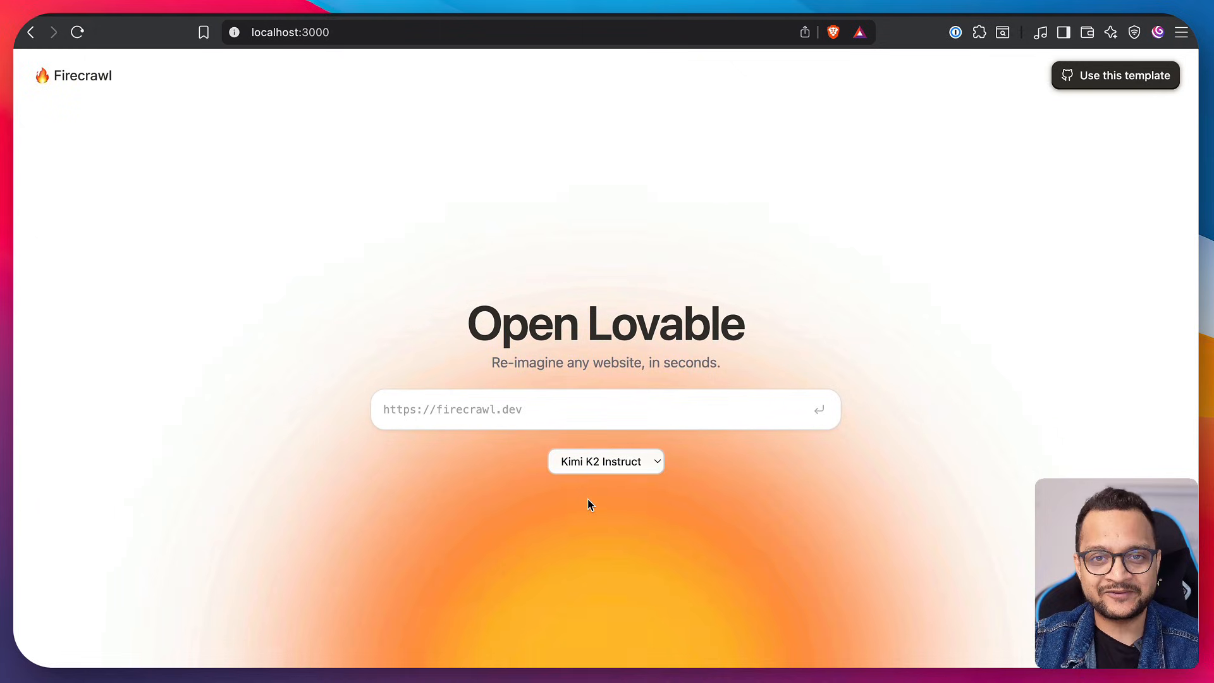
mouse_move(799, 292)
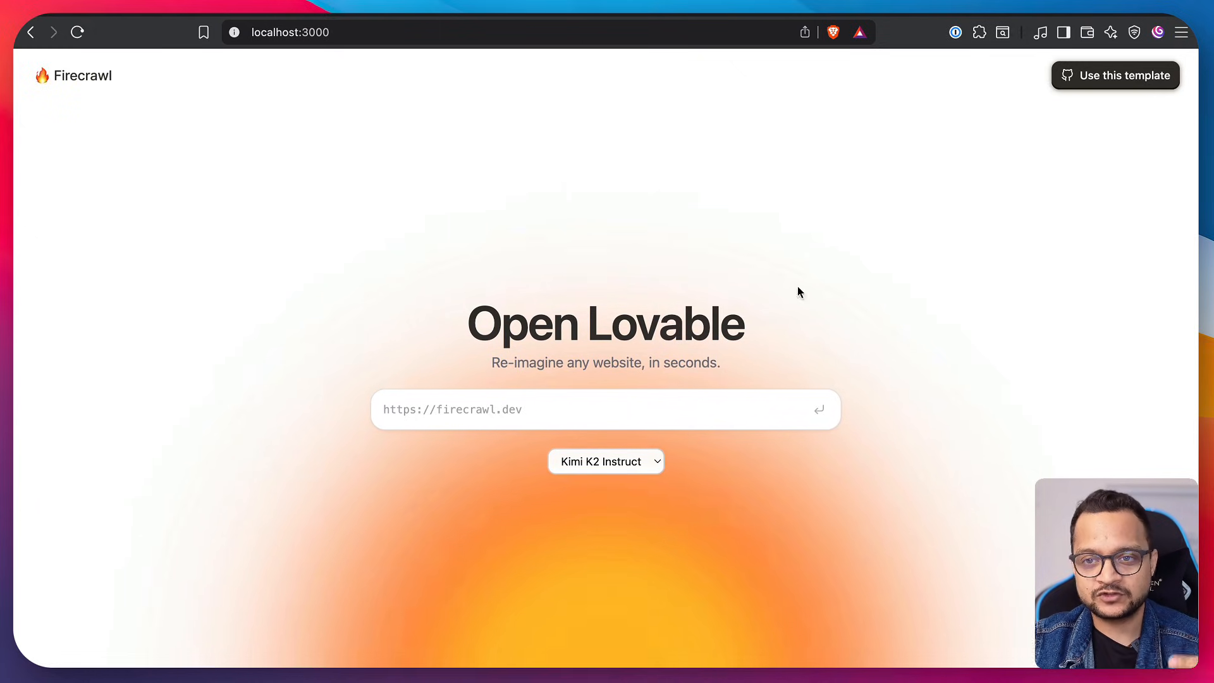
click(606, 461)
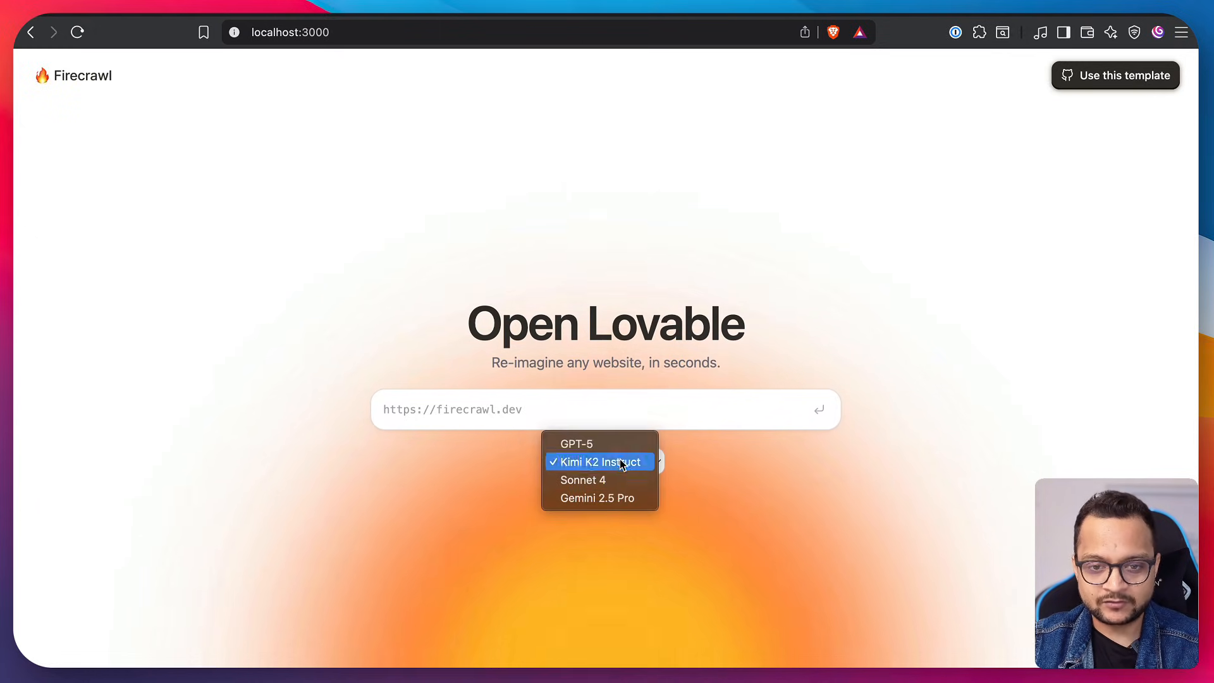
mouse_move(599, 480)
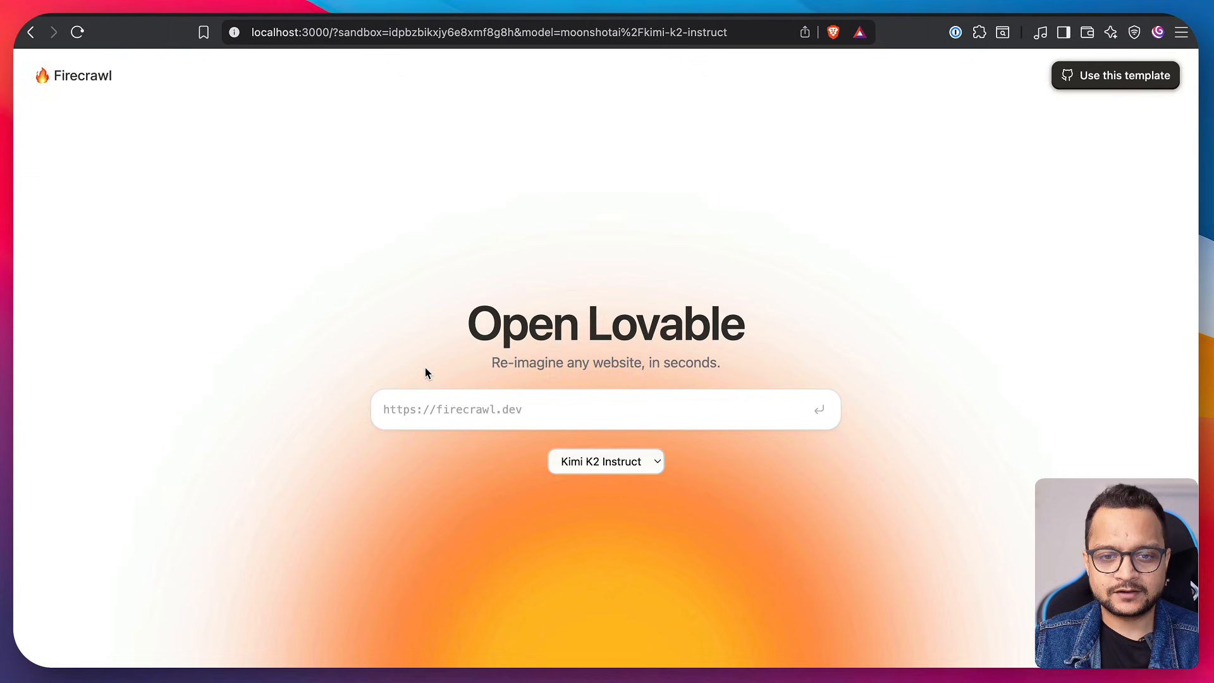
text(https://www.anthropic.com/)
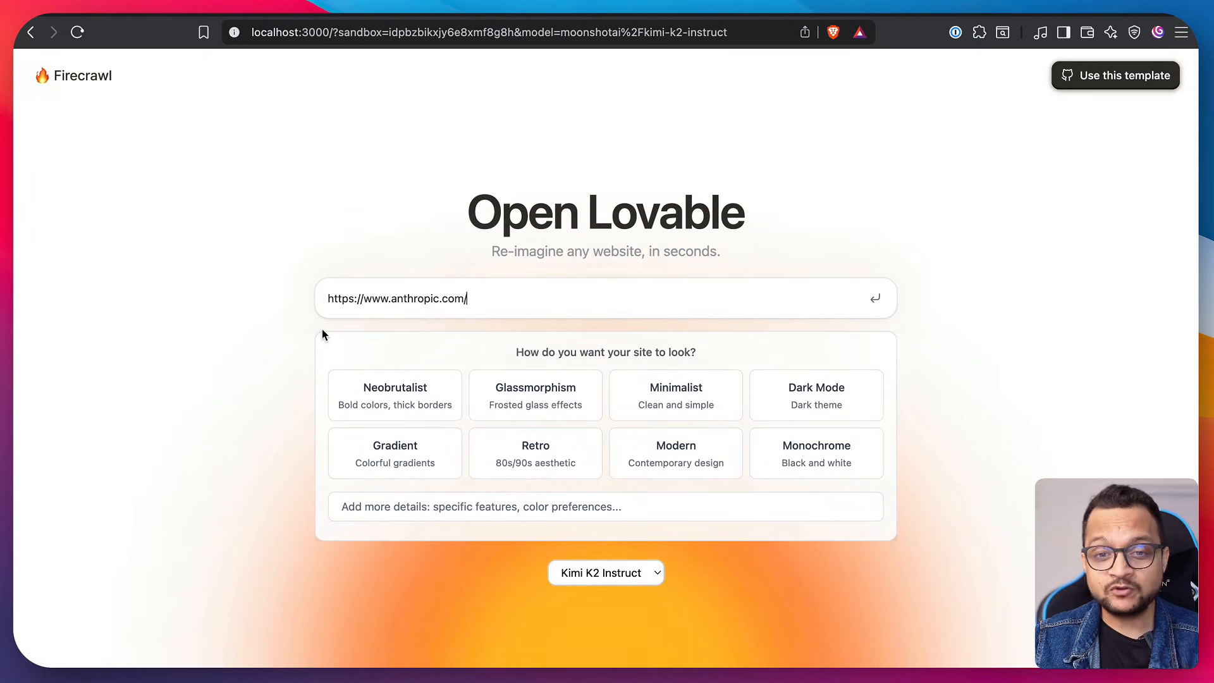
mouse_move(678, 550)
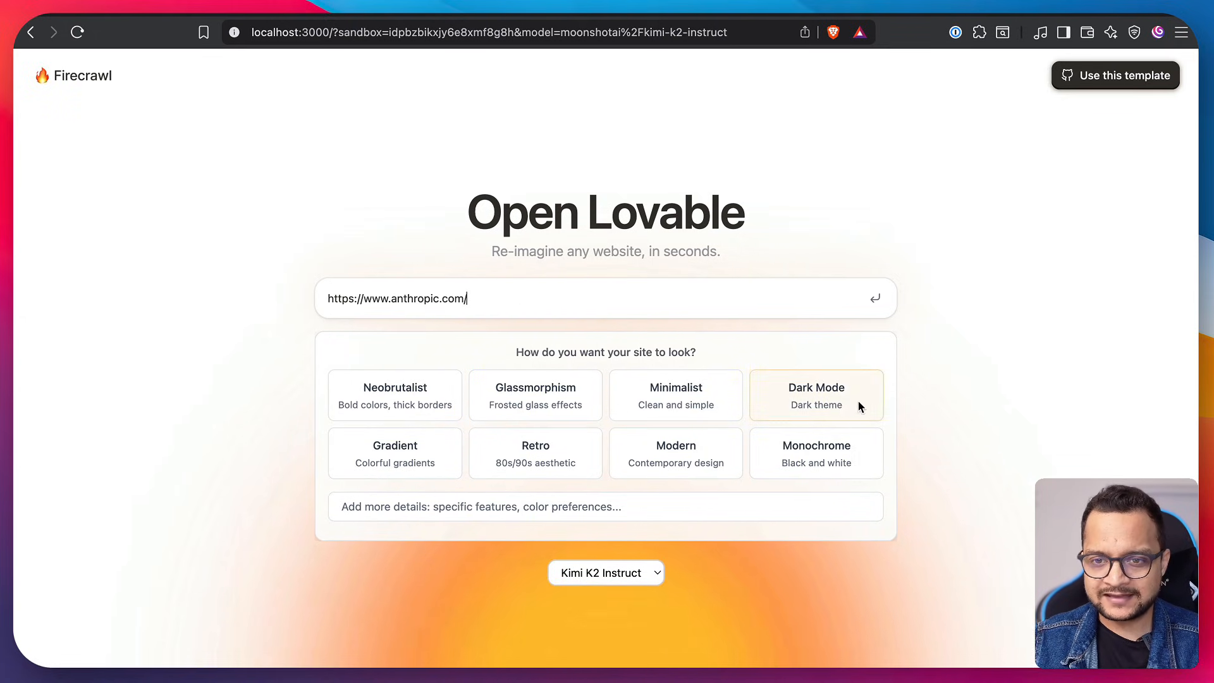
Choose the Glassmorphism style and submit the URL to start generating the React recreation
click(535, 395)
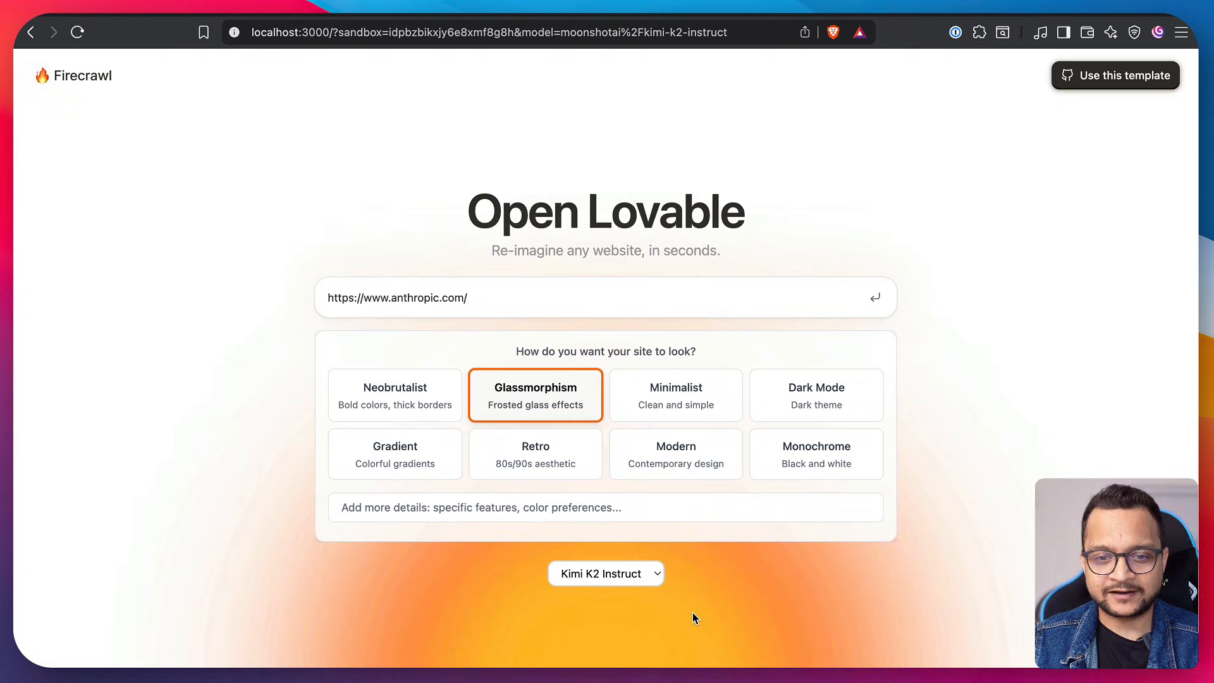
mouse_move(874, 302)
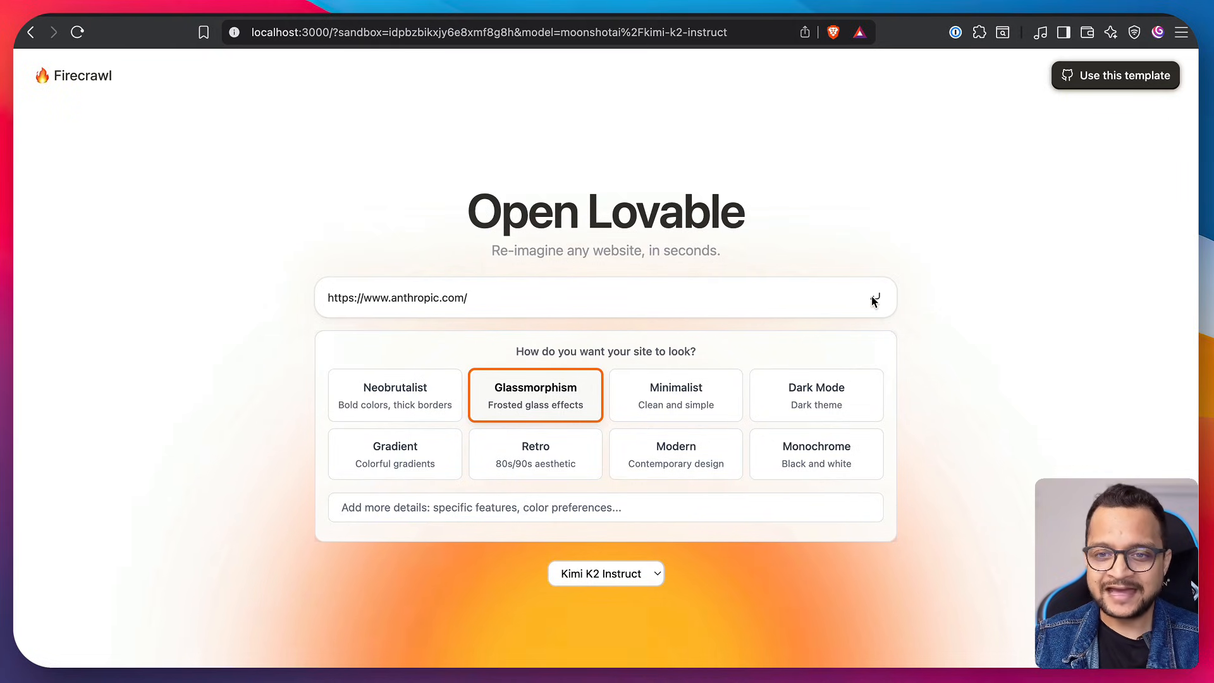
click(874, 299)
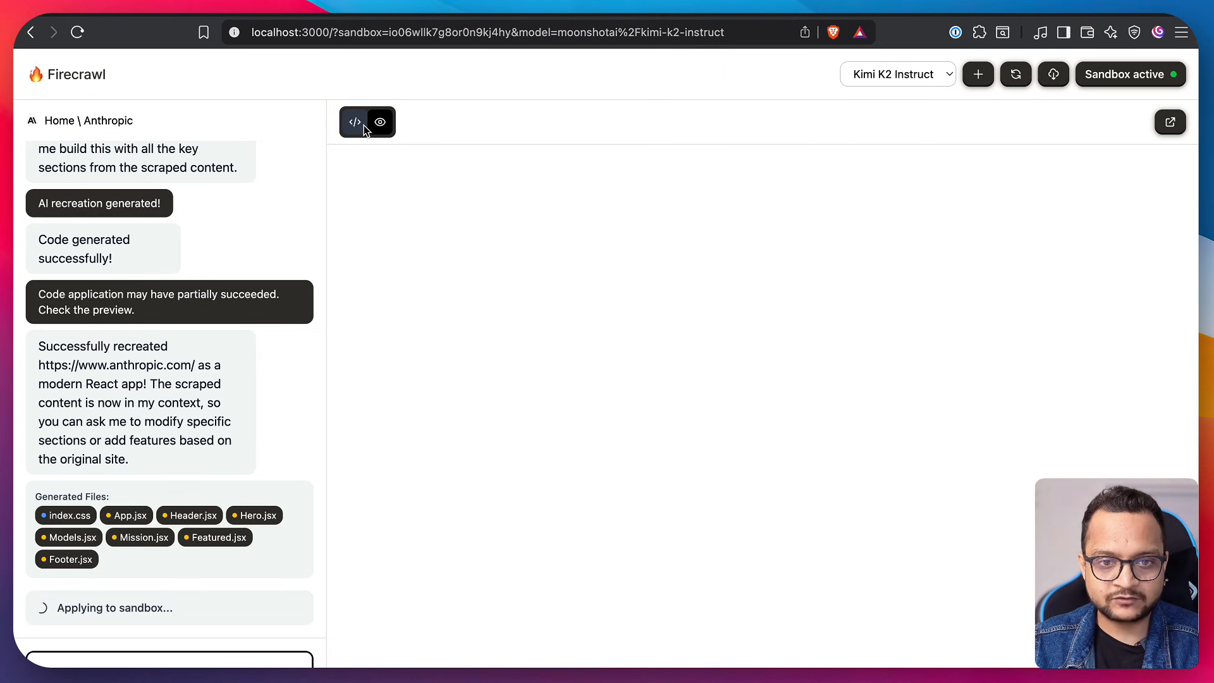
Review the eight generated component files in the code view, then return to the sandbox preview
click(355, 122)
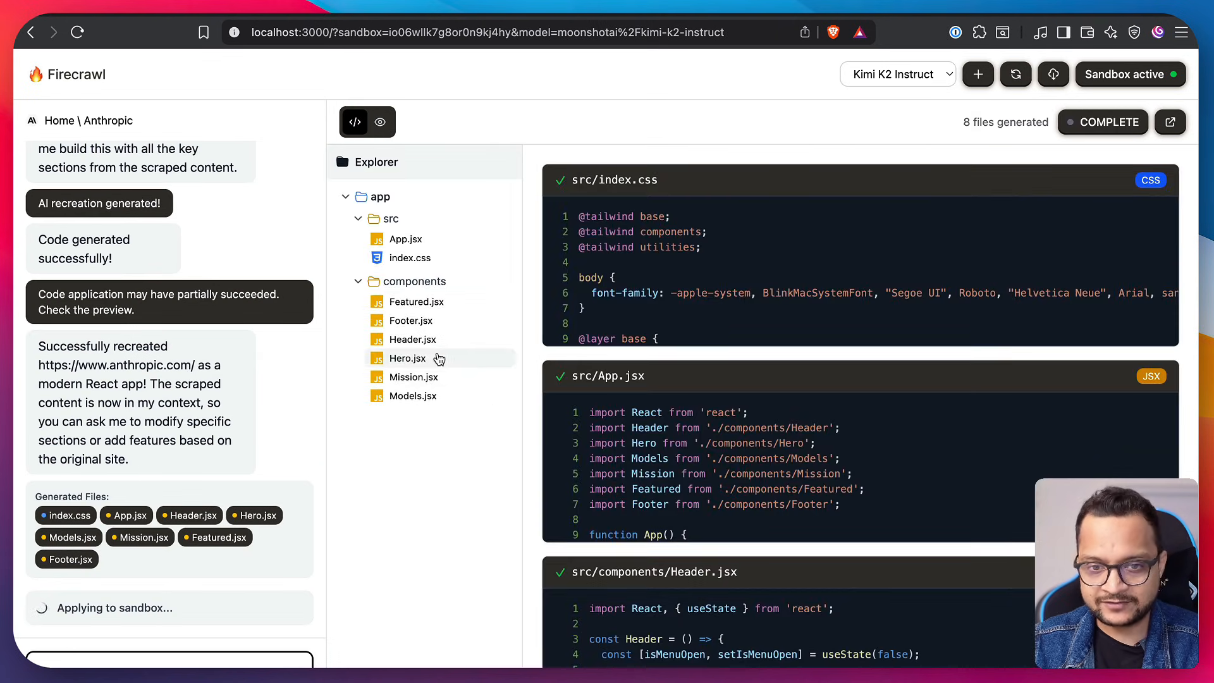
mouse_move(800, 470)
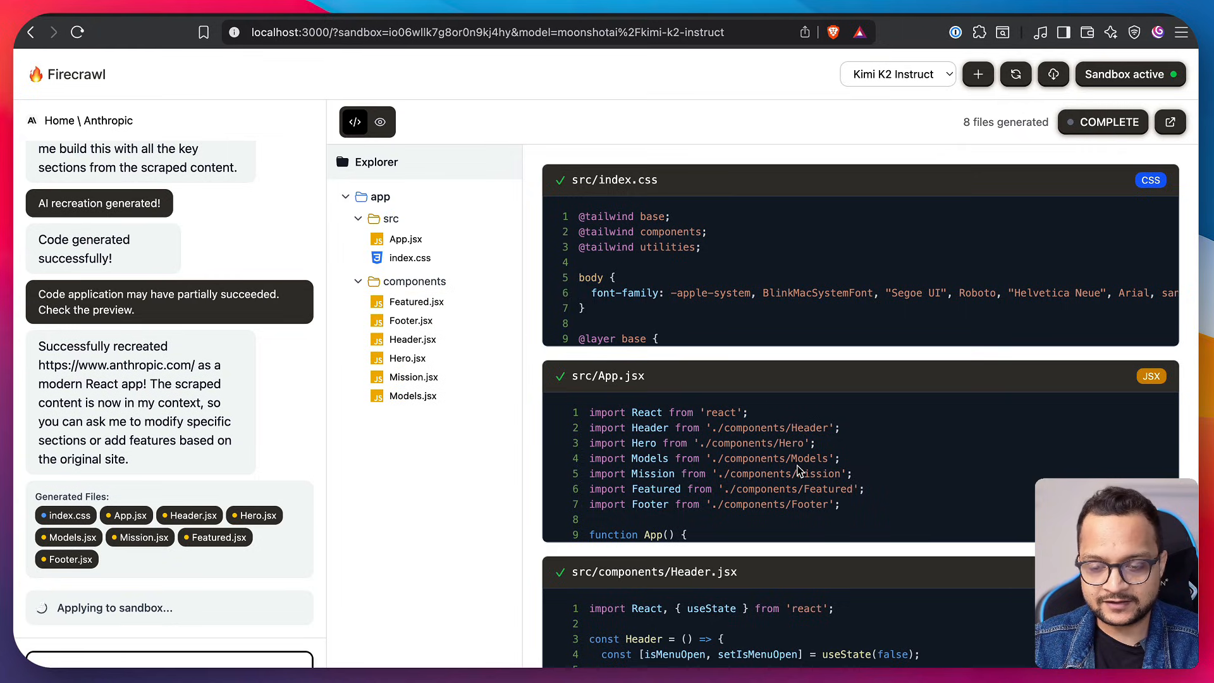
scroll(down, 3)
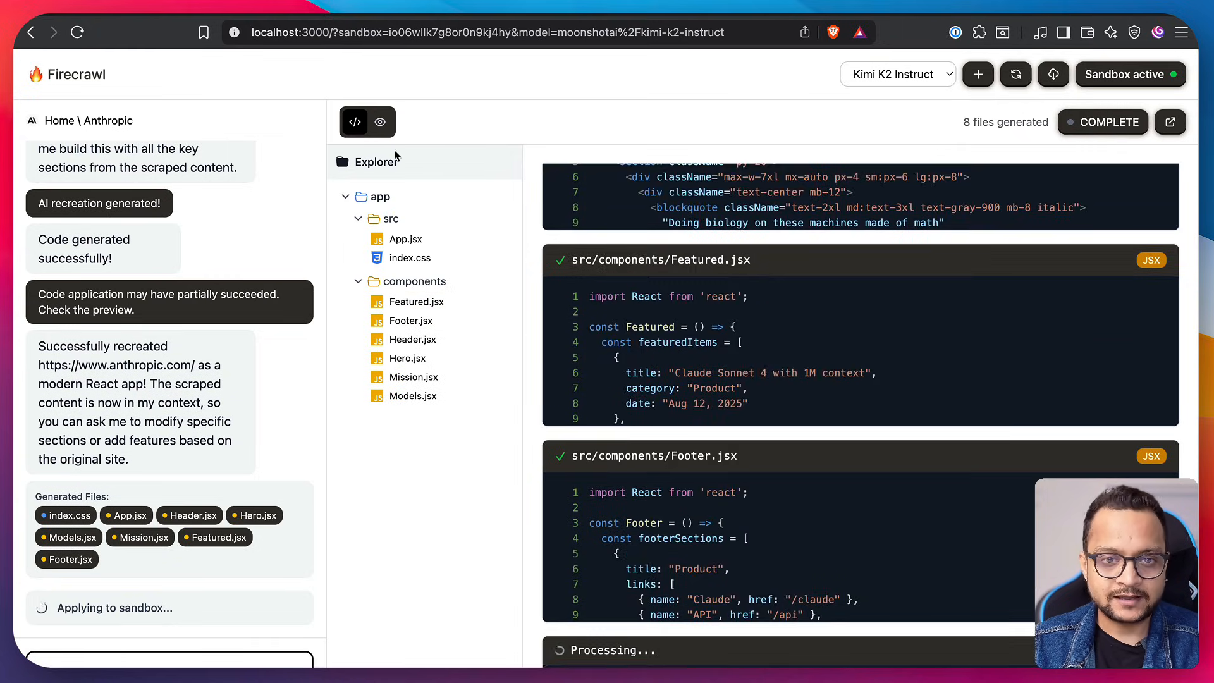
click(380, 121)
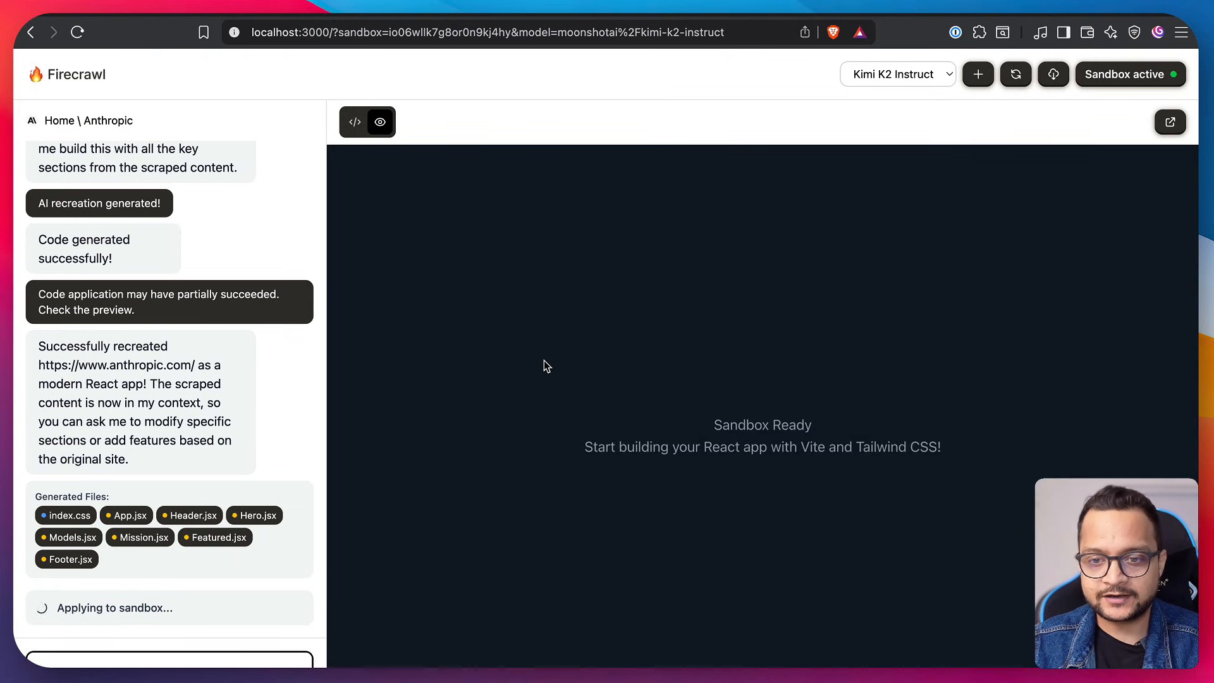
Scroll through the sandbox preview of the Anthropic clone: header, hero, model cards and featured posts
double_click(640, 446)
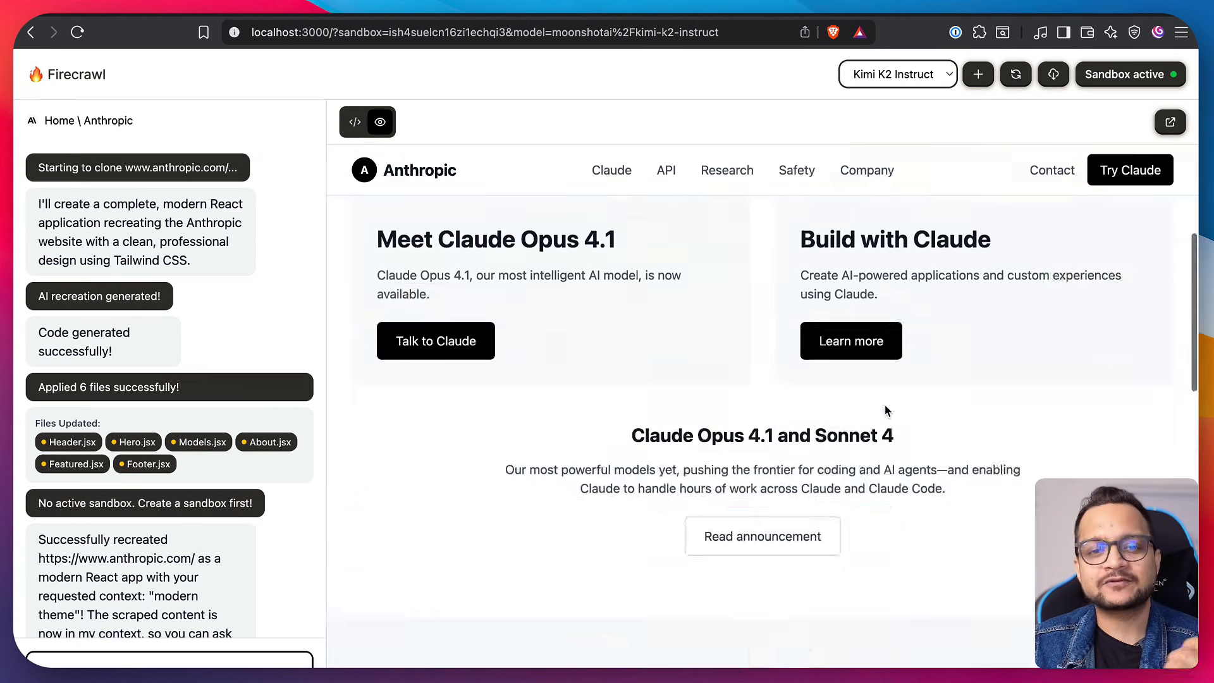
scroll(up, 3)
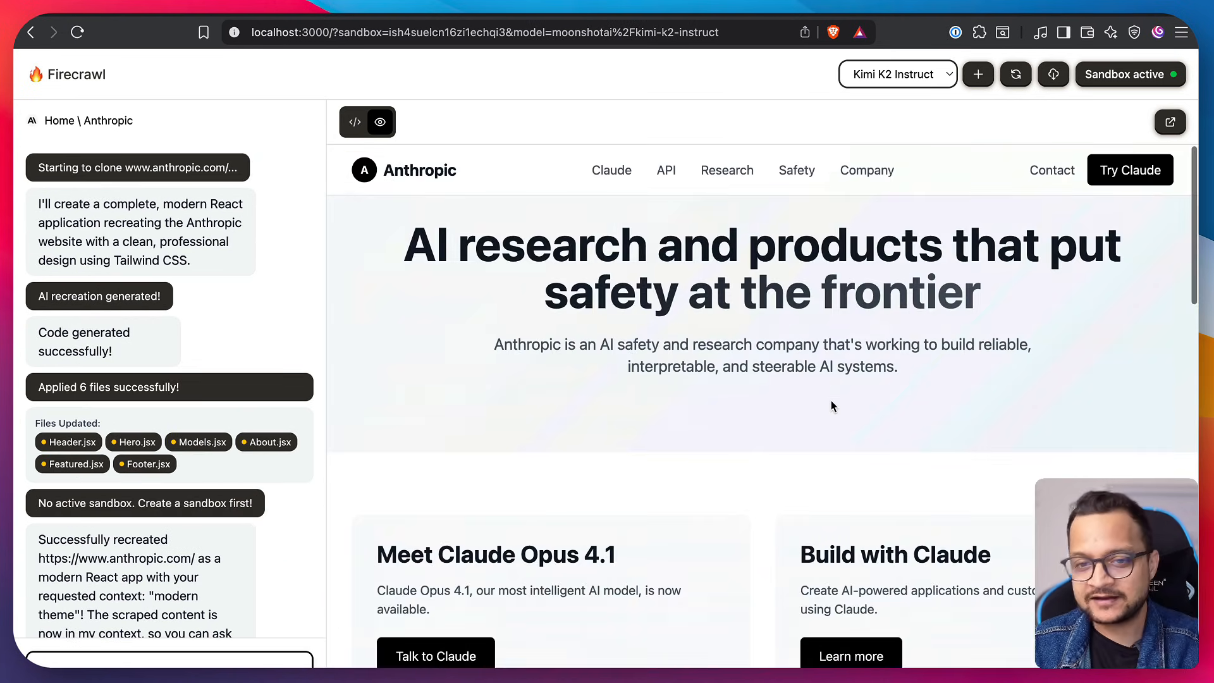
mouse_move(954, 391)
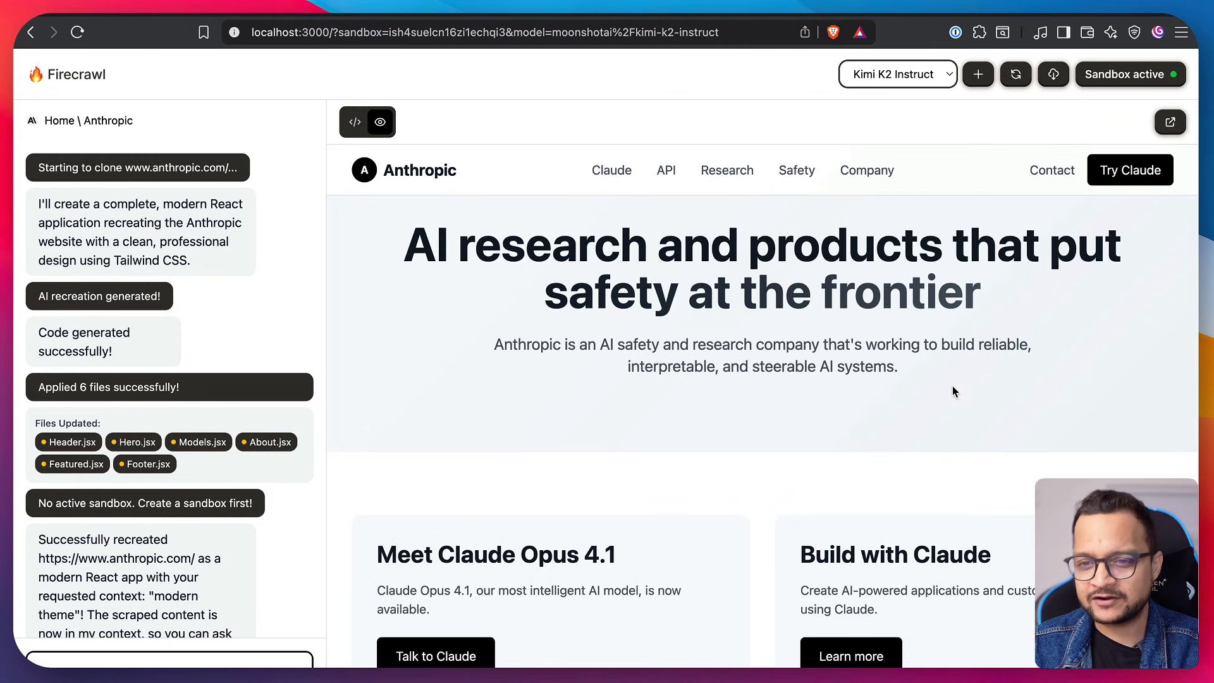
mouse_move(810, 401)
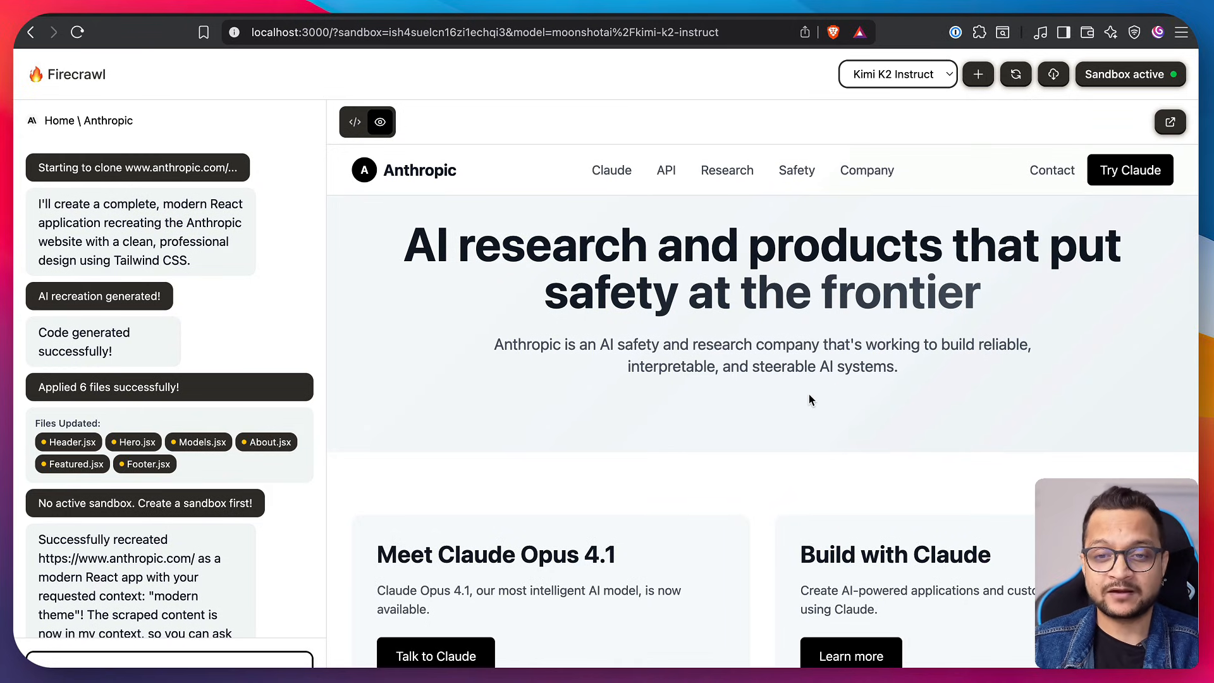
scroll(down, 3)
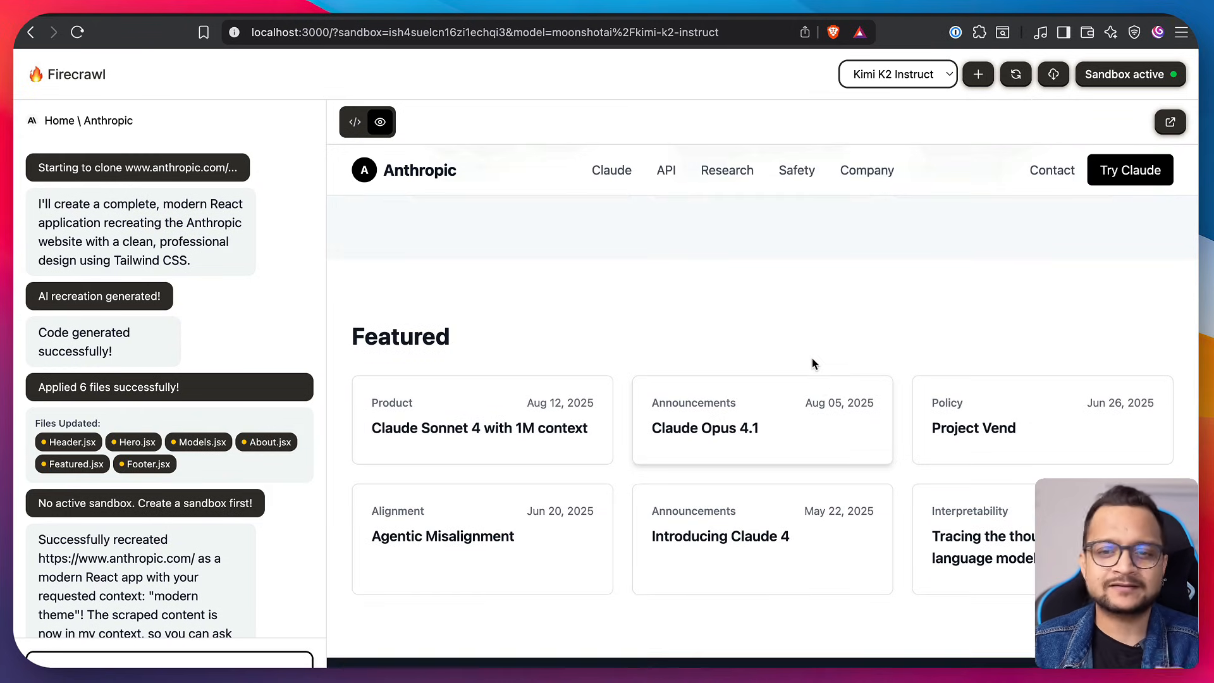
scroll(up, 3)
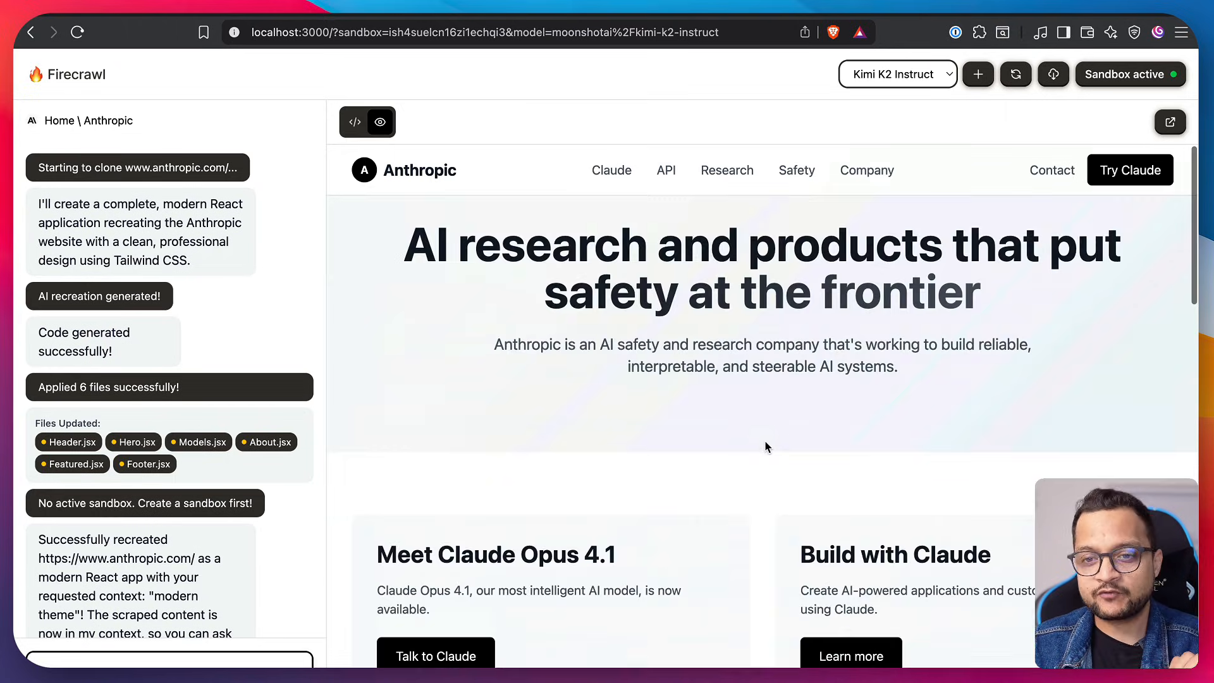
click(898, 73)
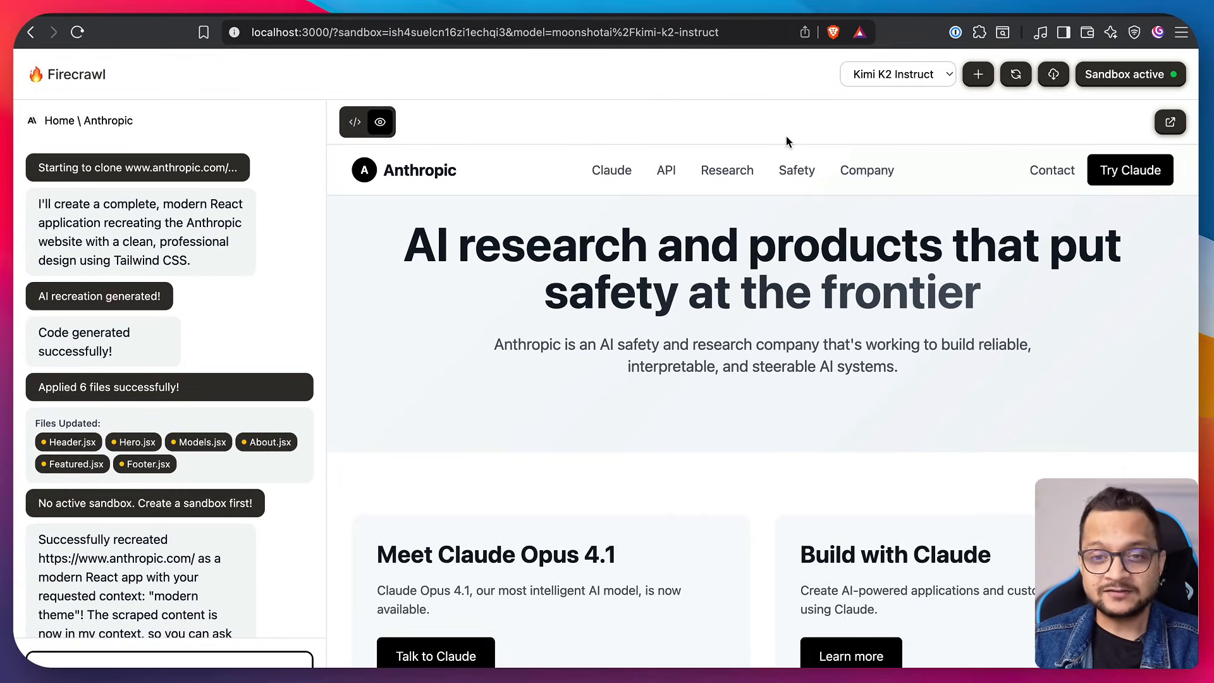
mouse_move(771, 427)
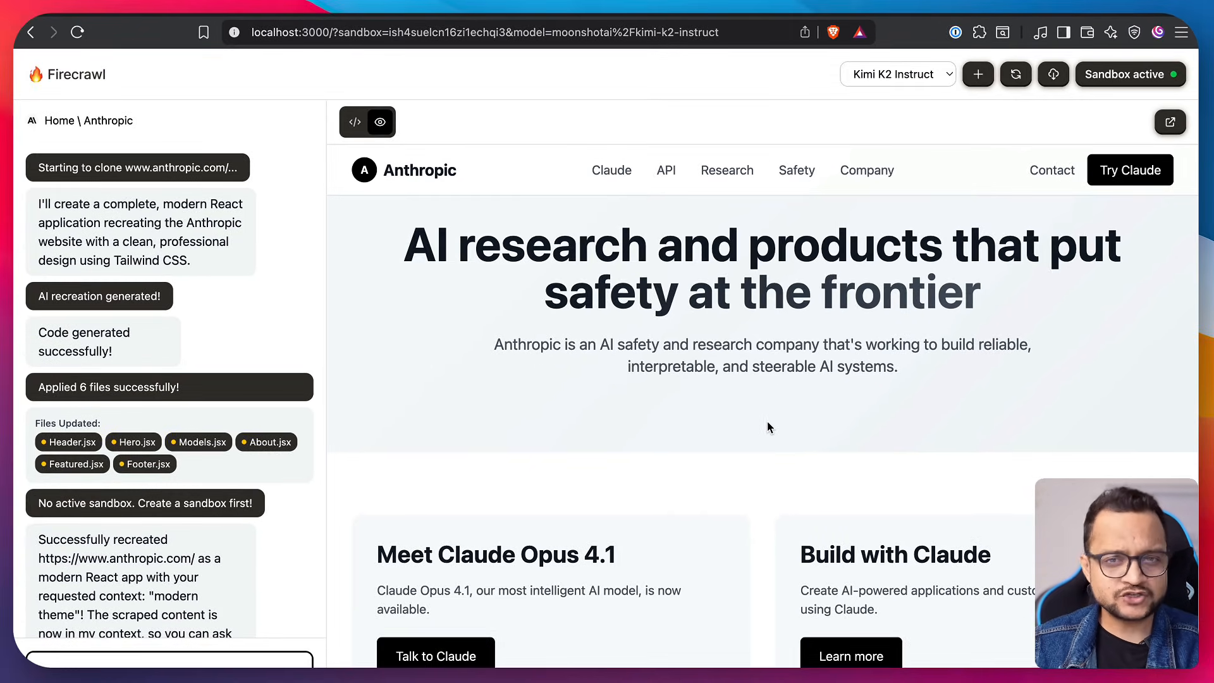